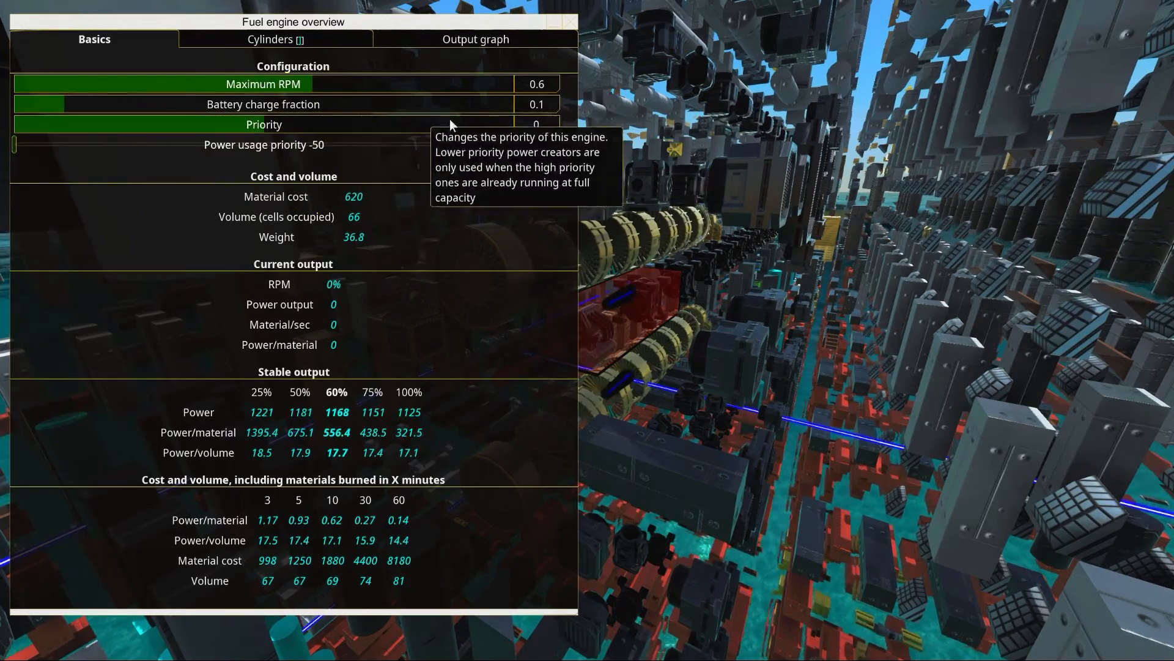
Raise the first fuel engine's generation priority to 1.
{"action": "left_click", "coordinate": [487, 125]}
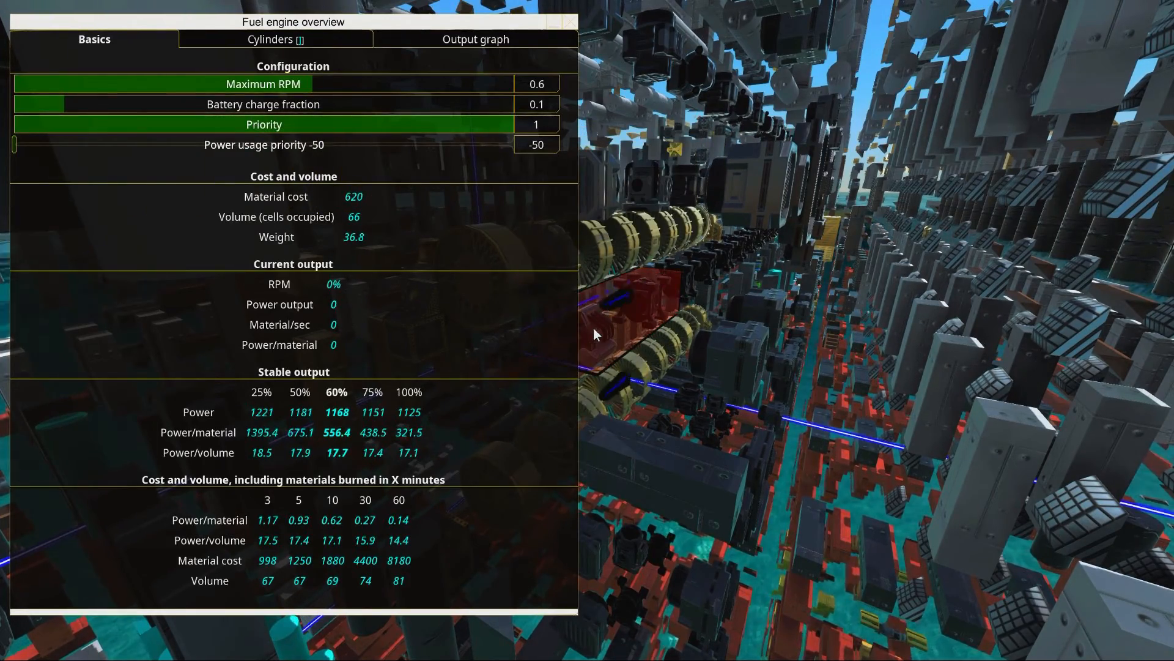
{"action": "mouse_move", "coordinate": [525, 131]}
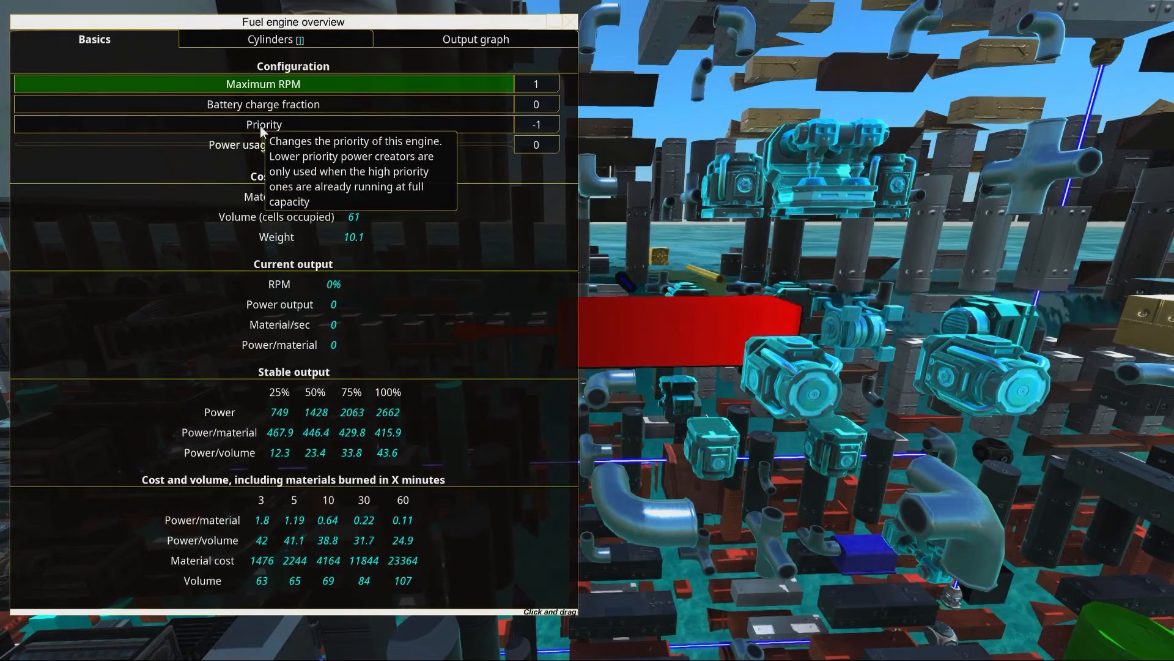
Set this fuel engine to priority -1 and drag its battery charge fraction down to 0.1.
{"action": "left_click", "coordinate": [525, 125]}
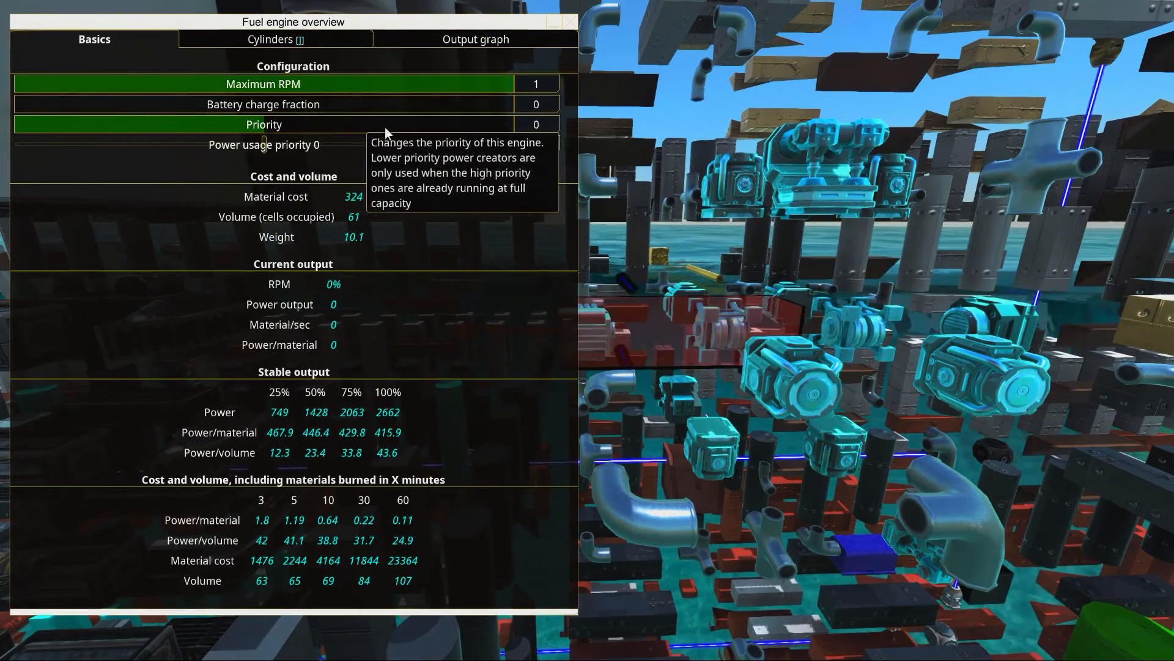
{"action": "left_click", "coordinate": [536, 125]}
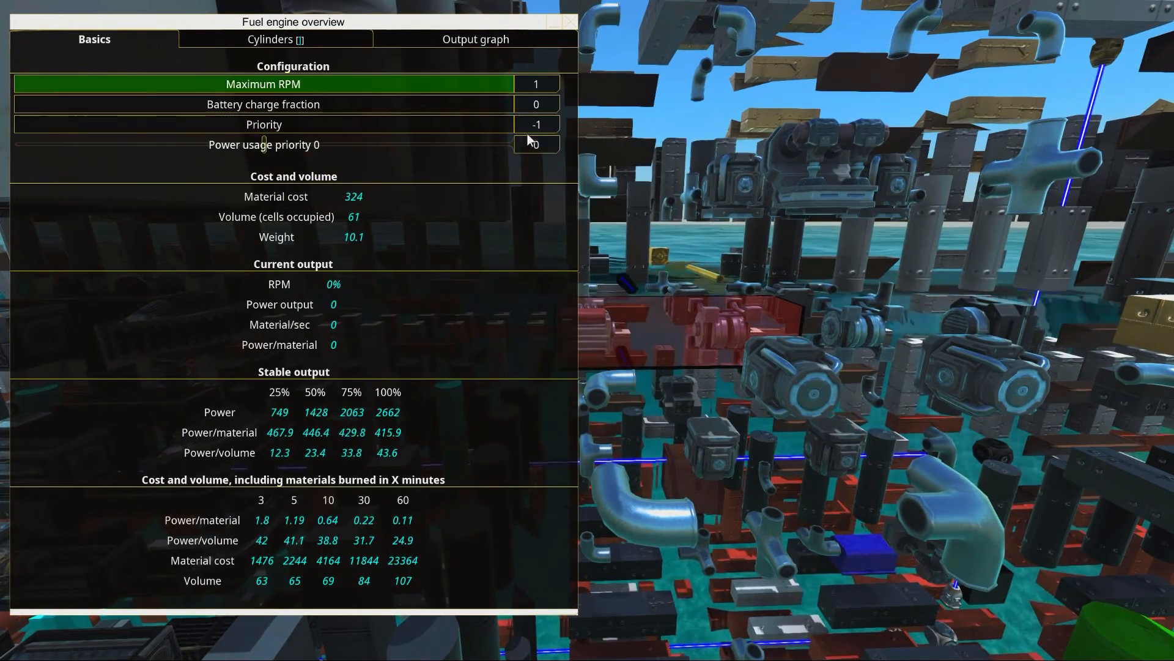
{"action": "mouse_move", "coordinate": [263, 125]}
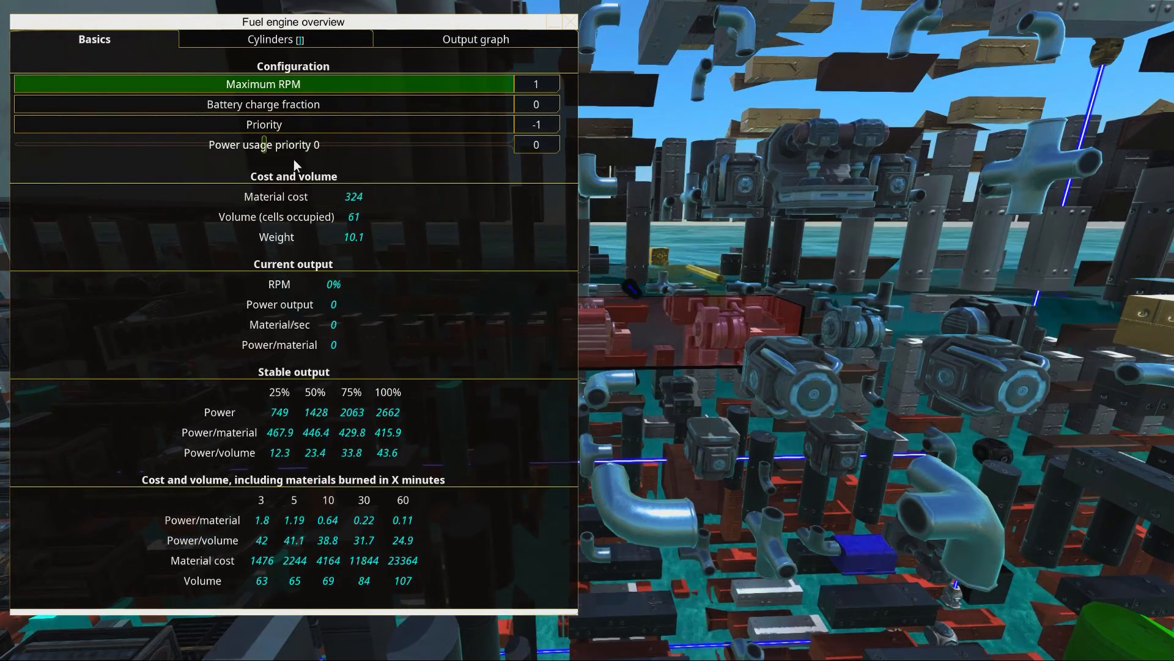
{"action": "mouse_move", "coordinate": [262, 144]}
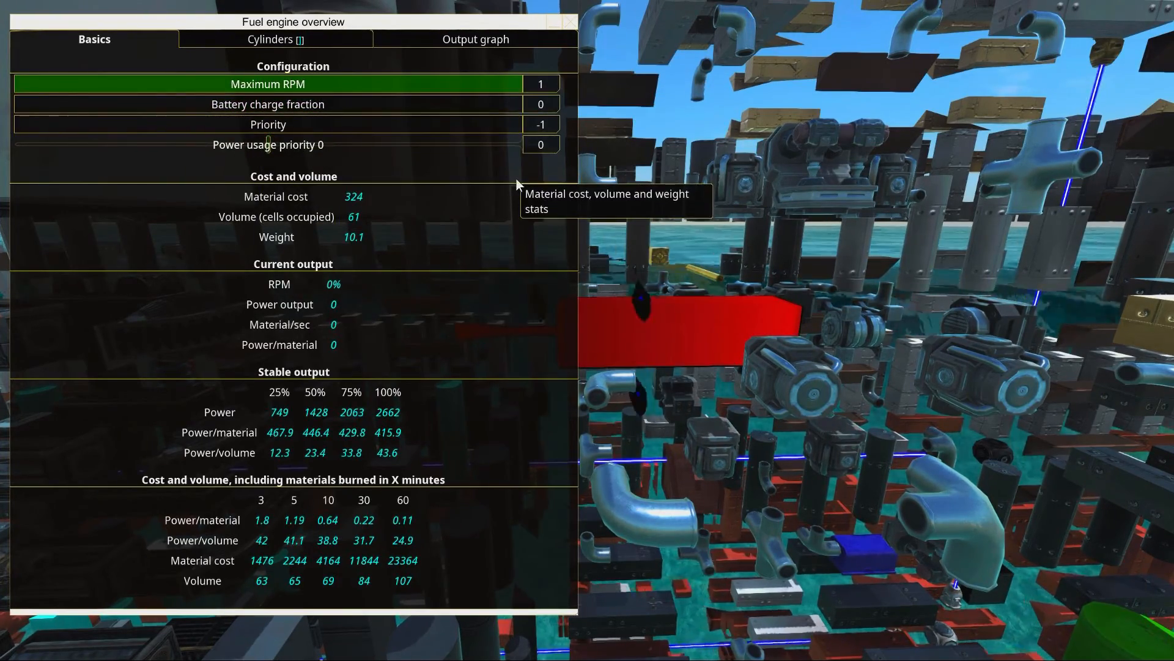
{"action": "mouse_move", "coordinate": [268, 145]}
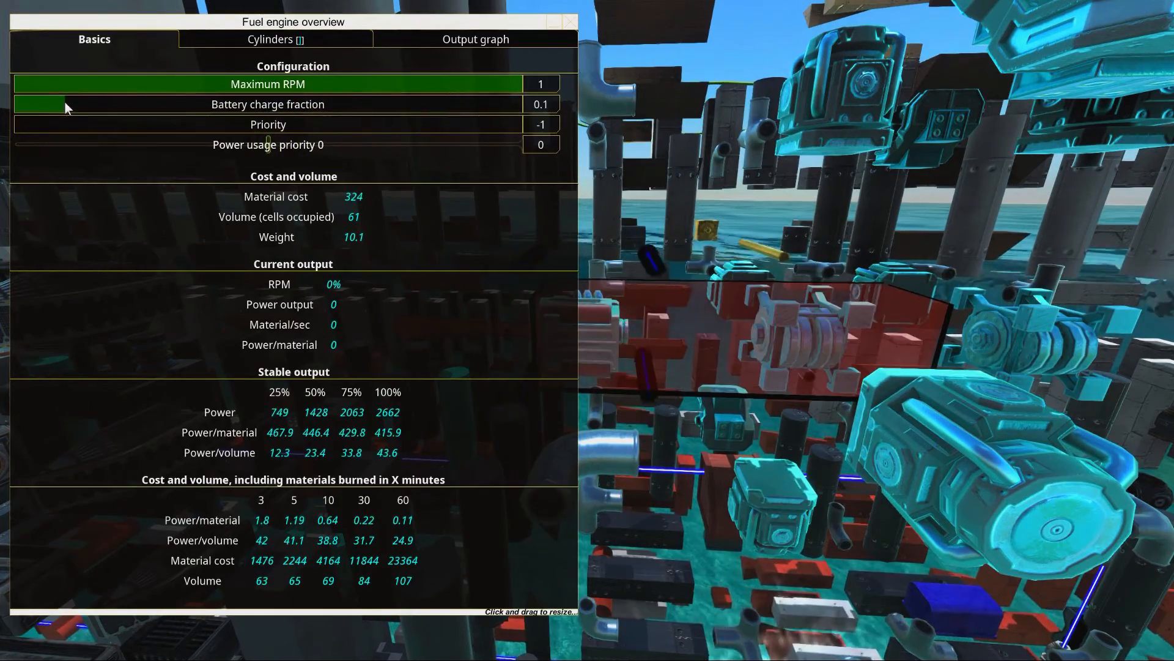
{"action": "mouse_move", "coordinate": [427, 109]}
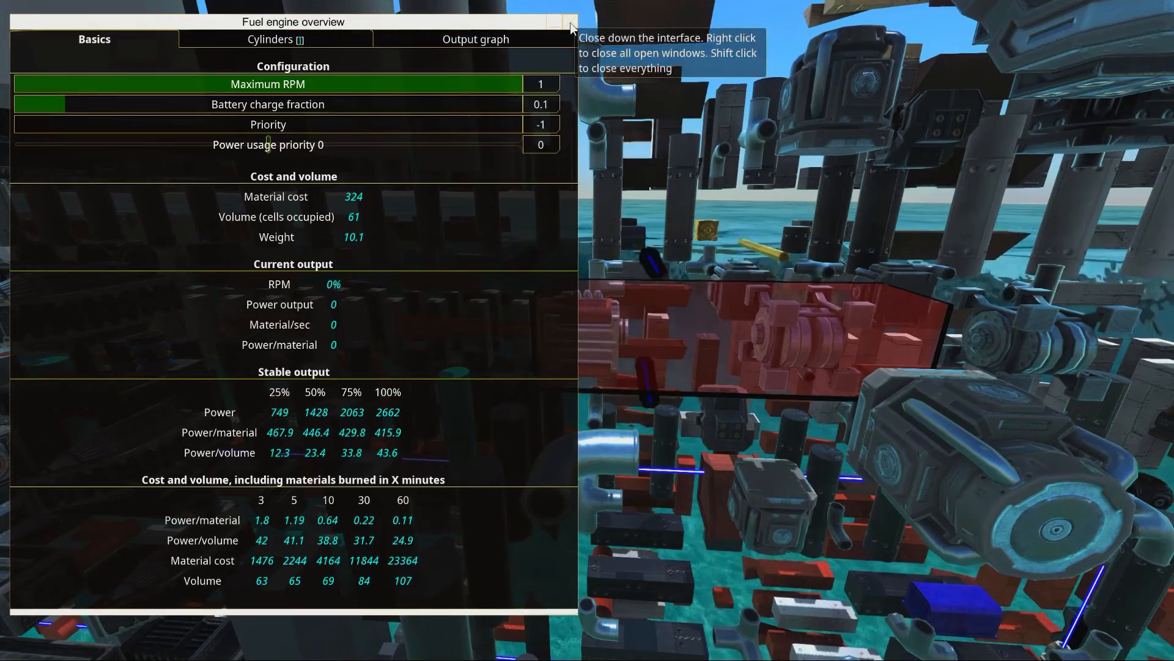
{"action": "mouse_move", "coordinate": [268, 144]}
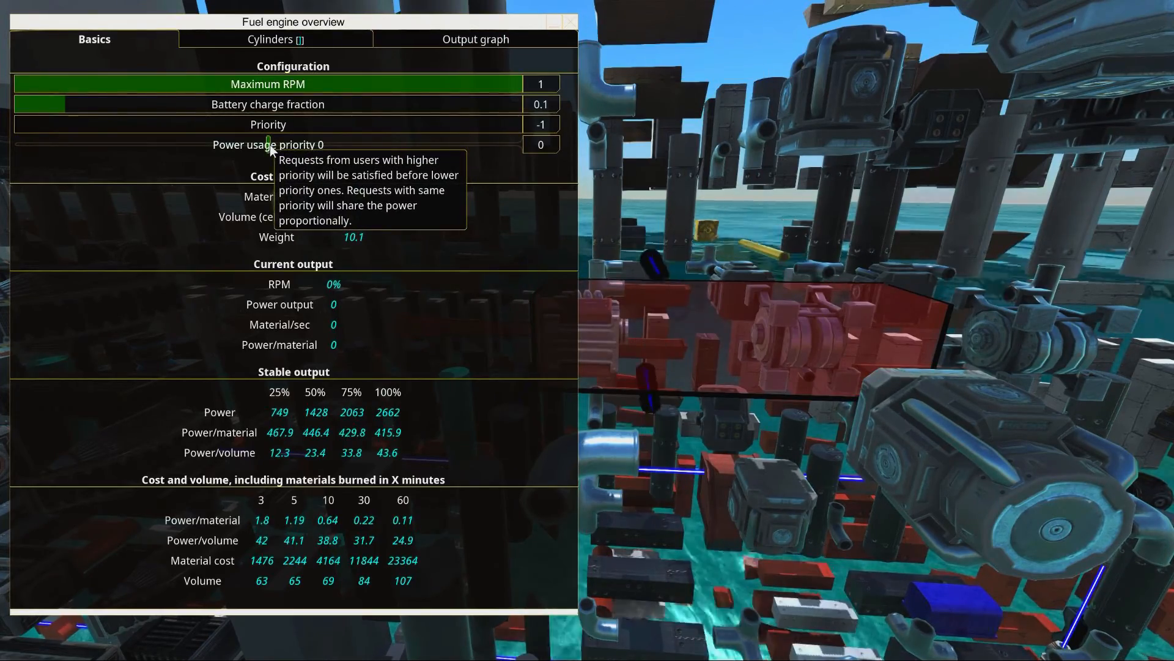
{"action": "left_click_drag", "start_coordinate": [268, 144], "coordinate": [11, 144]}
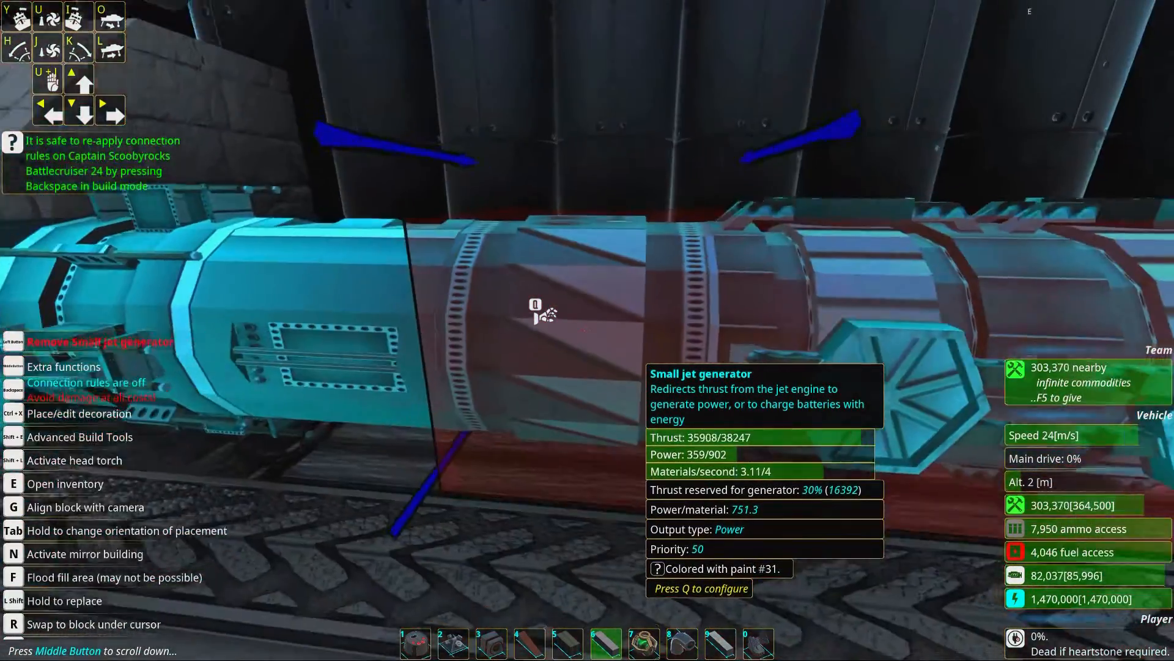
Bring up the small jet generator's configuration to set its power priority to 50.
{"action": "key", "text": "q"}
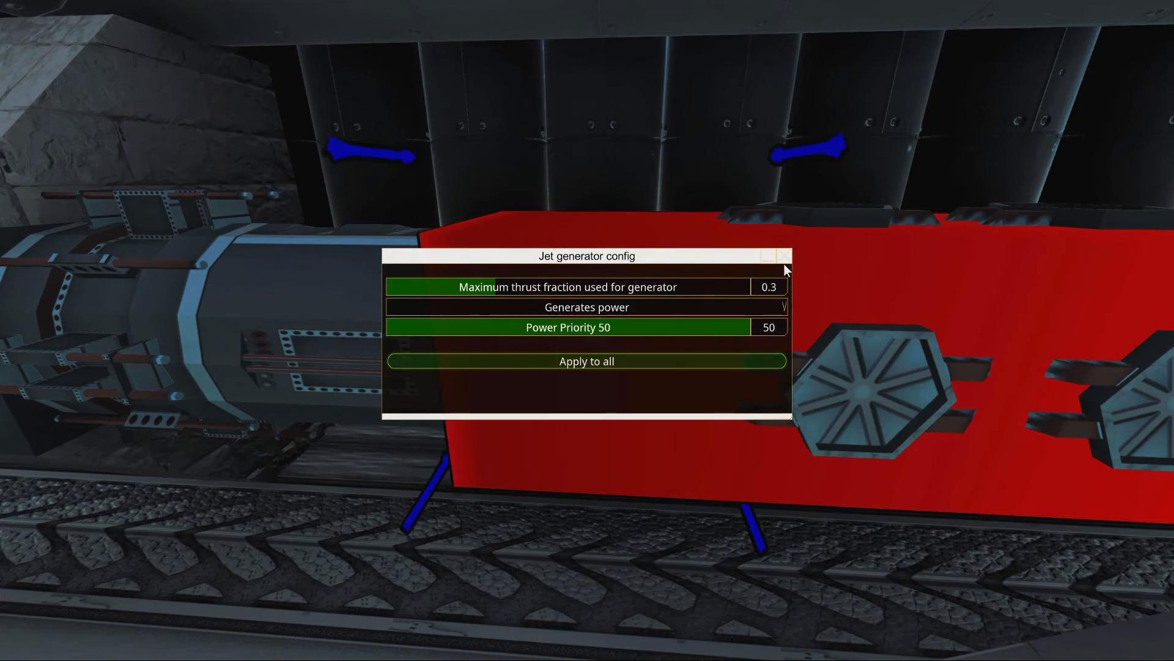
{"action": "mouse_move", "coordinate": [785, 258]}
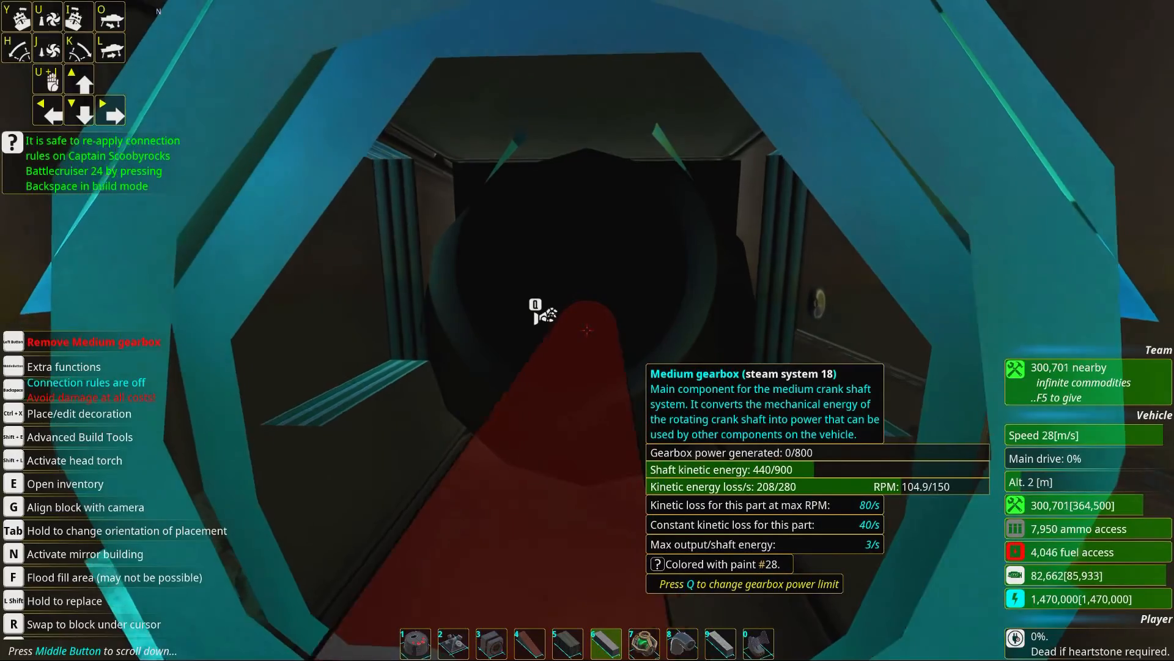
Bring up the medium gearbox's settings showing 800 maximum power and priority -50.
{"action": "key", "text": "q"}
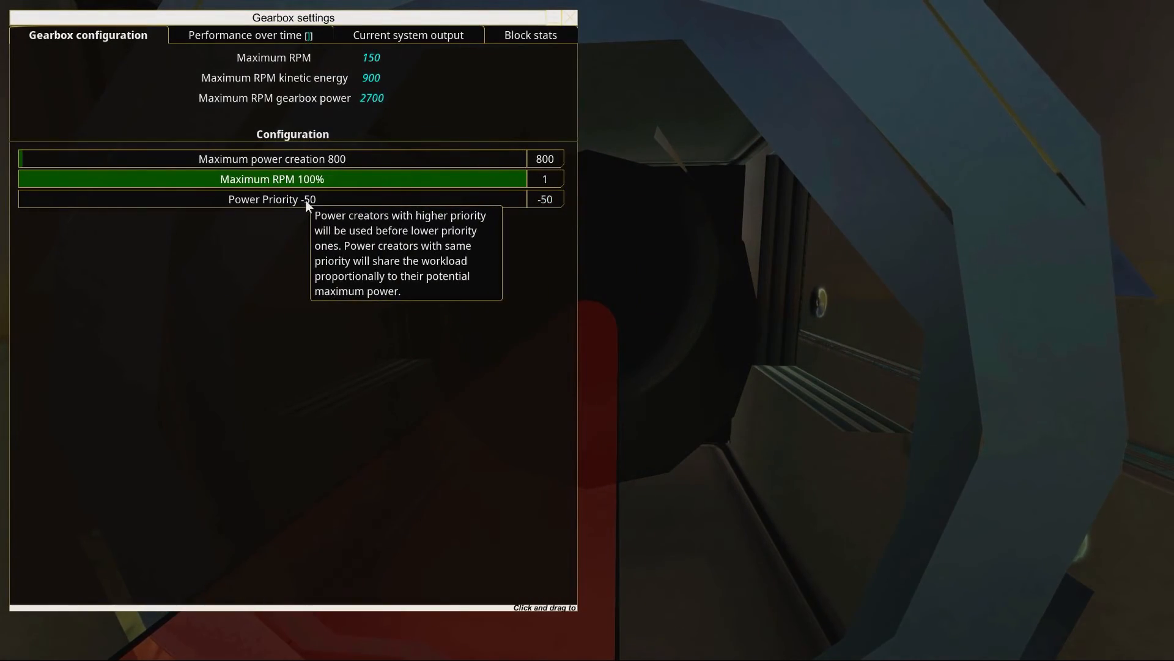
{"action": "mouse_move", "coordinate": [543, 204]}
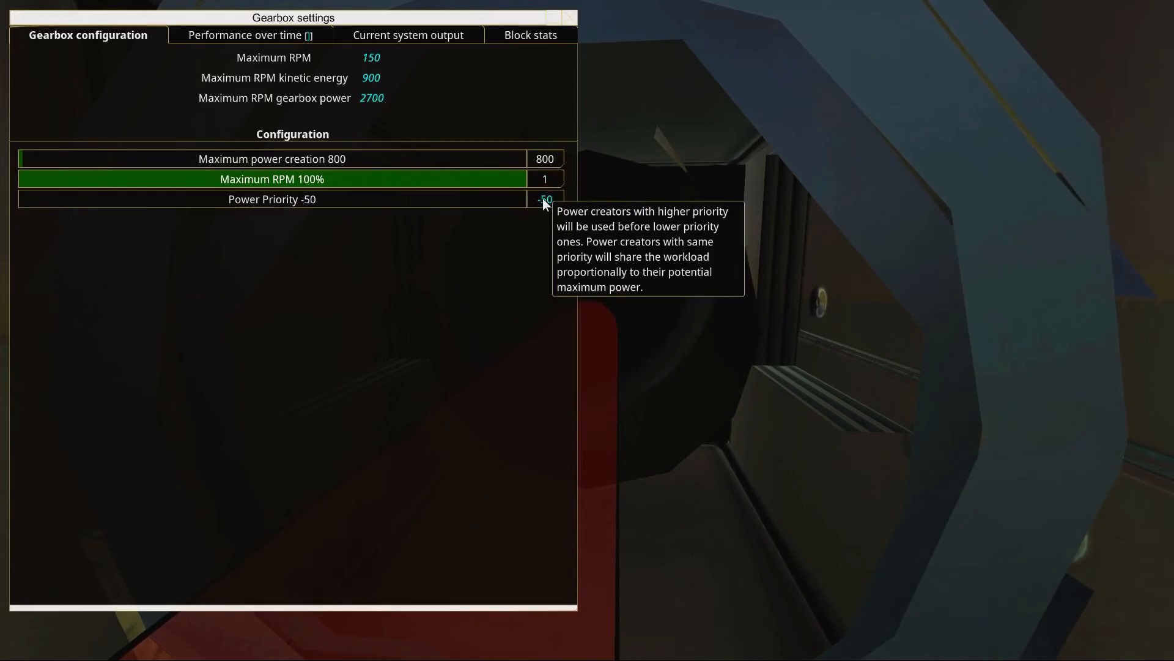
{"action": "mouse_move", "coordinate": [573, 21]}
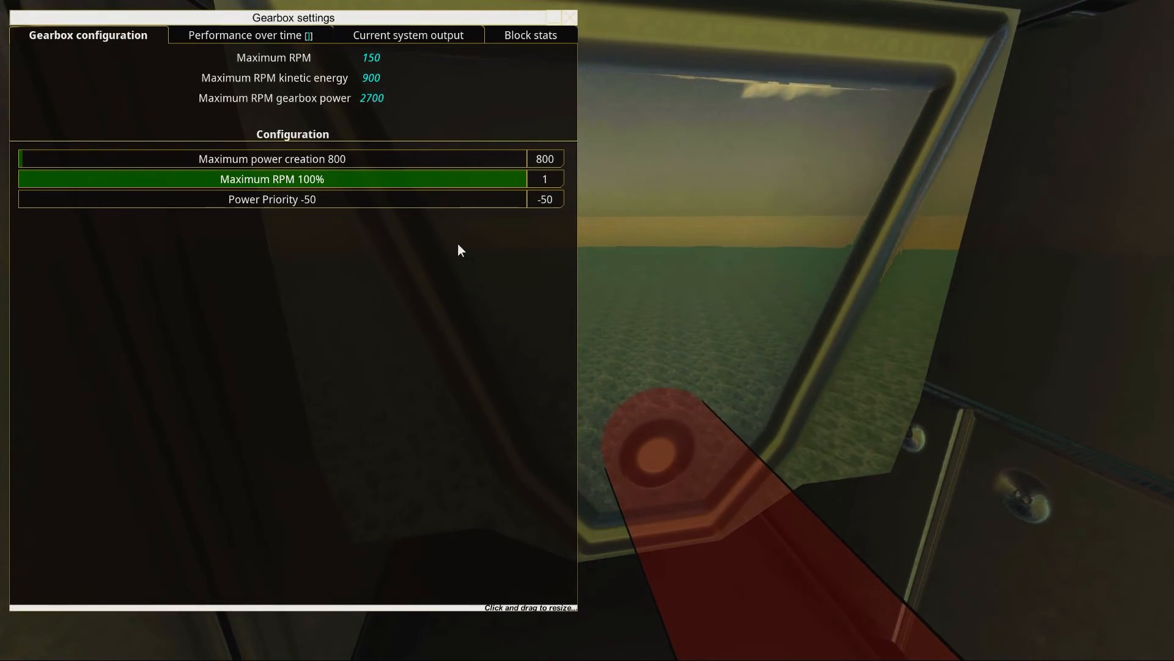
{"action": "mouse_move", "coordinate": [382, 178]}
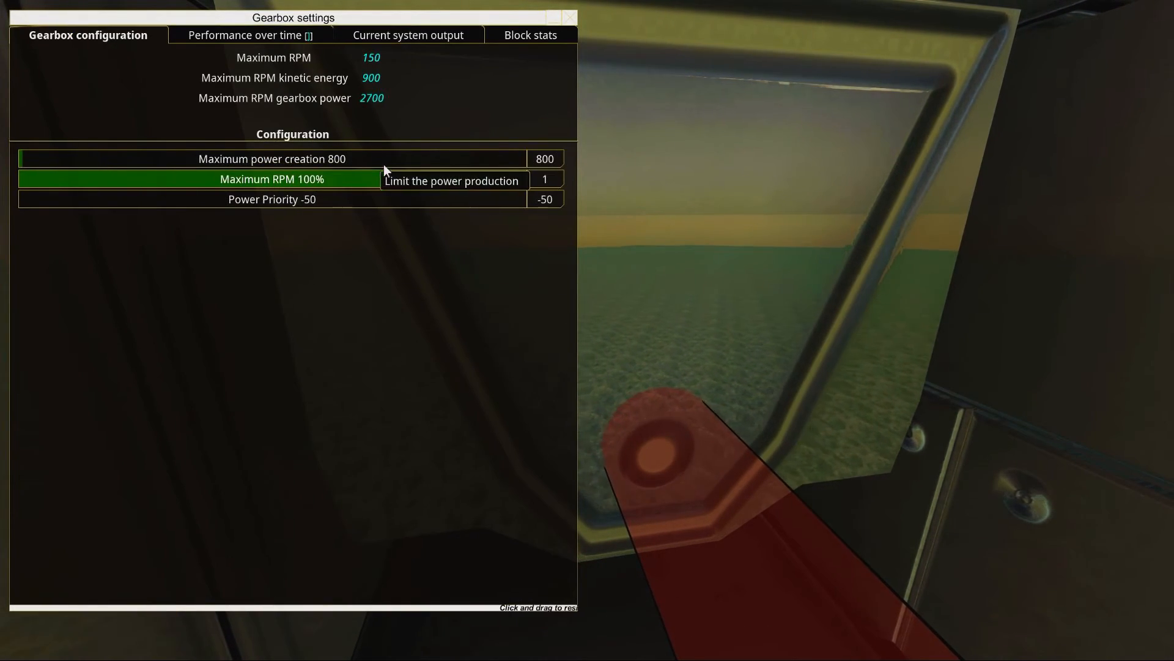
{"action": "mouse_move", "coordinate": [272, 214]}
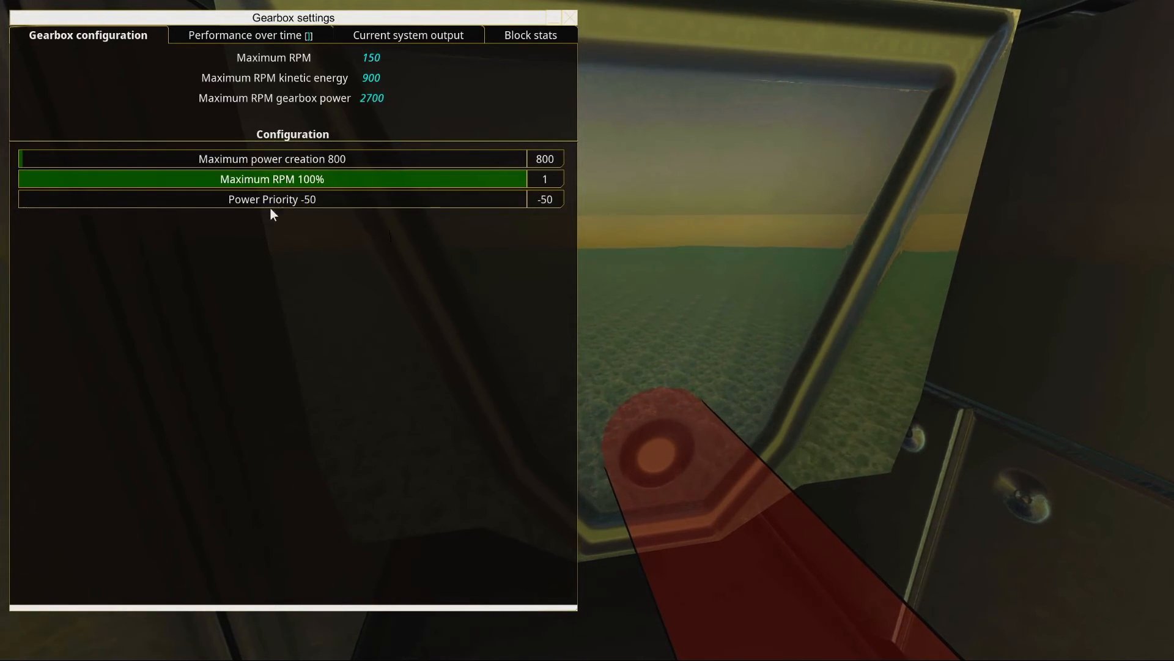
{"action": "mouse_move", "coordinate": [423, 158]}
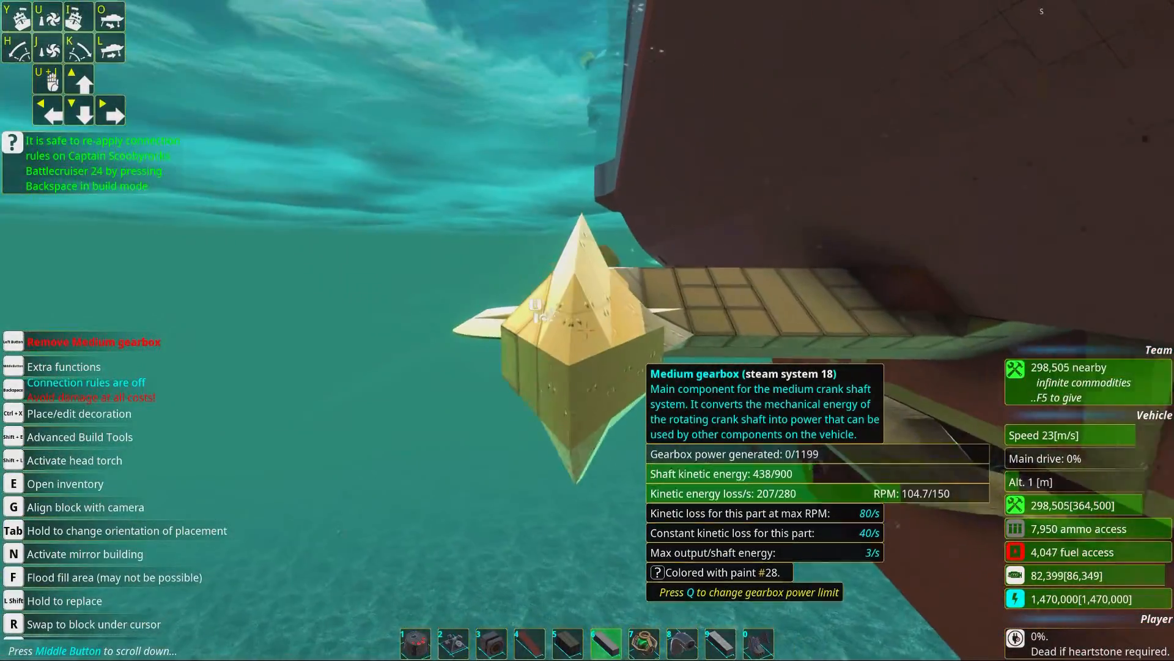
Review each remaining medium gearbox's power and priority, ending on one at priority 50.
{"action": "key", "text": "q"}
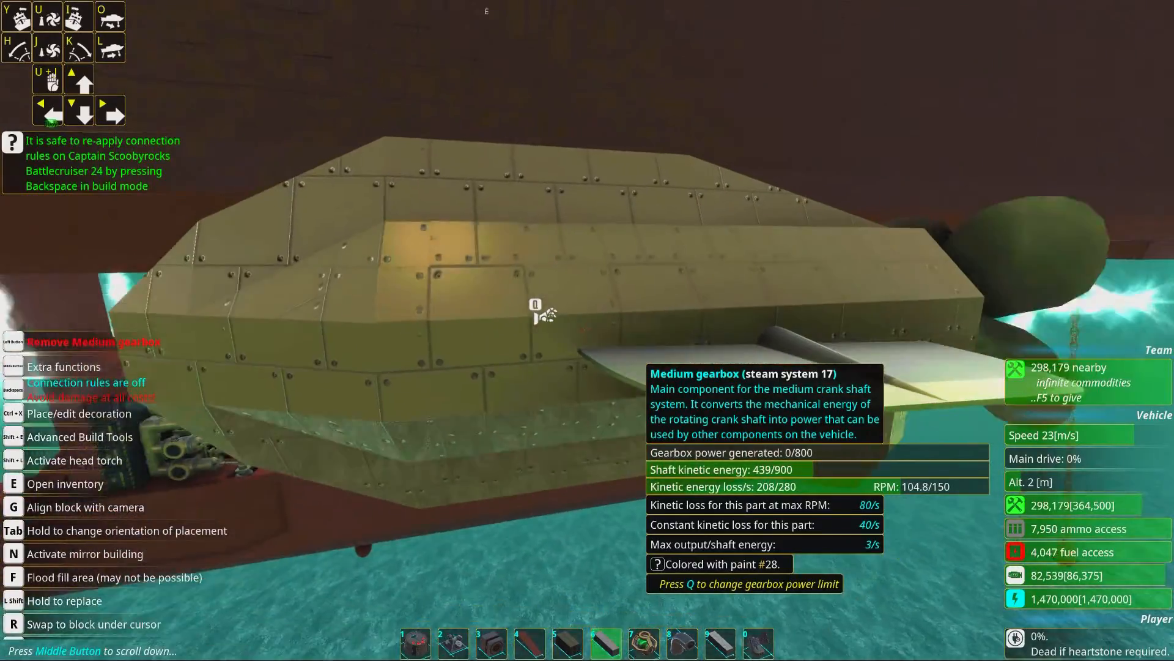
{"action": "key", "text": "q"}
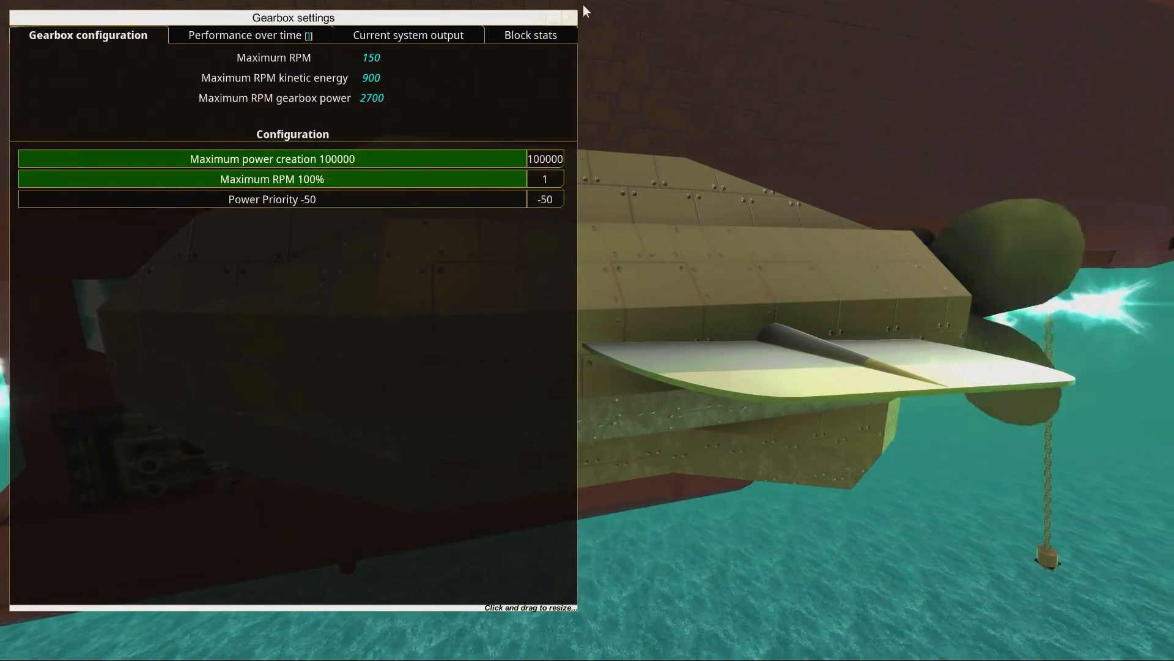
{"action": "left_click", "coordinate": [569, 17]}
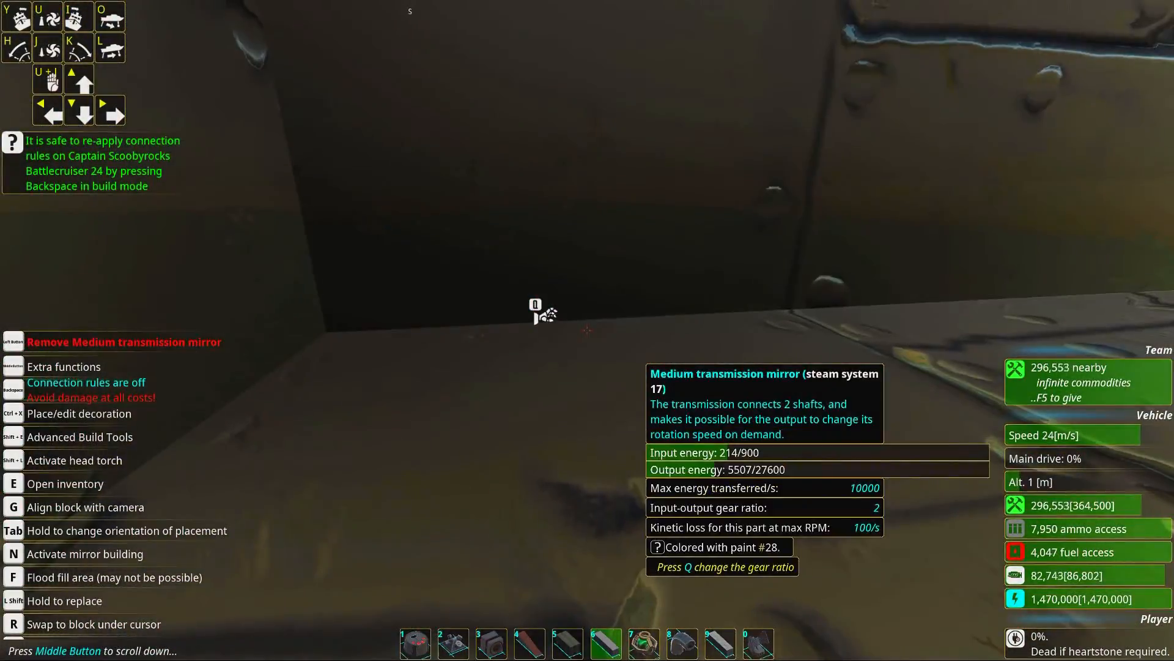
{"action": "key", "text": "q"}
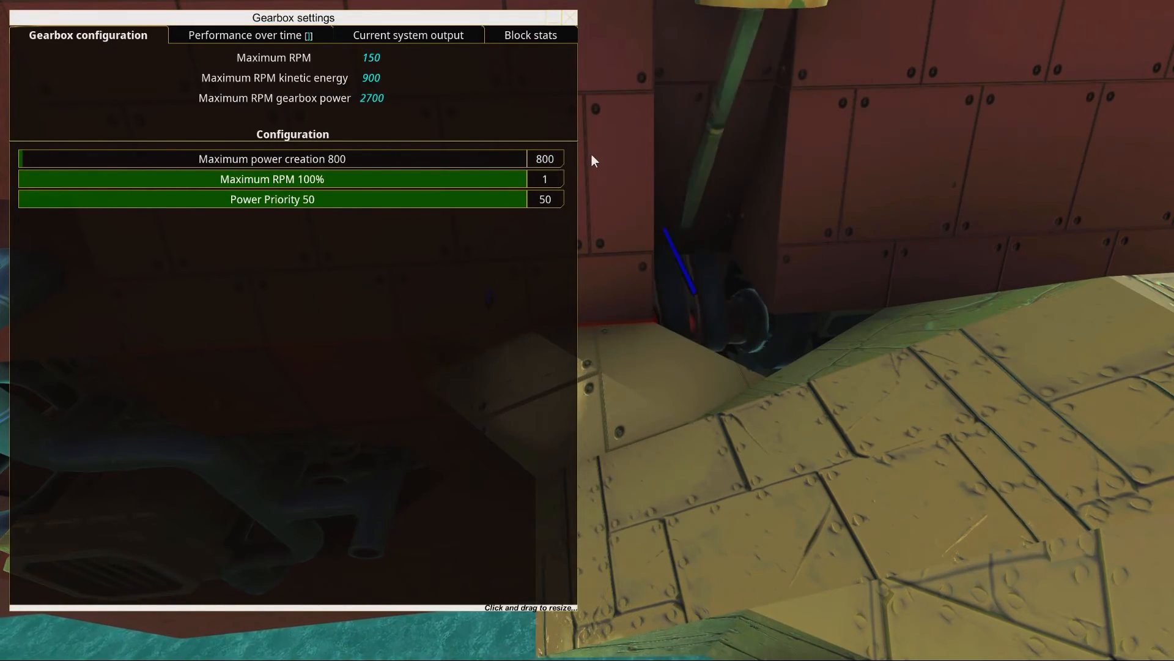
{"action": "left_click", "coordinate": [570, 17]}
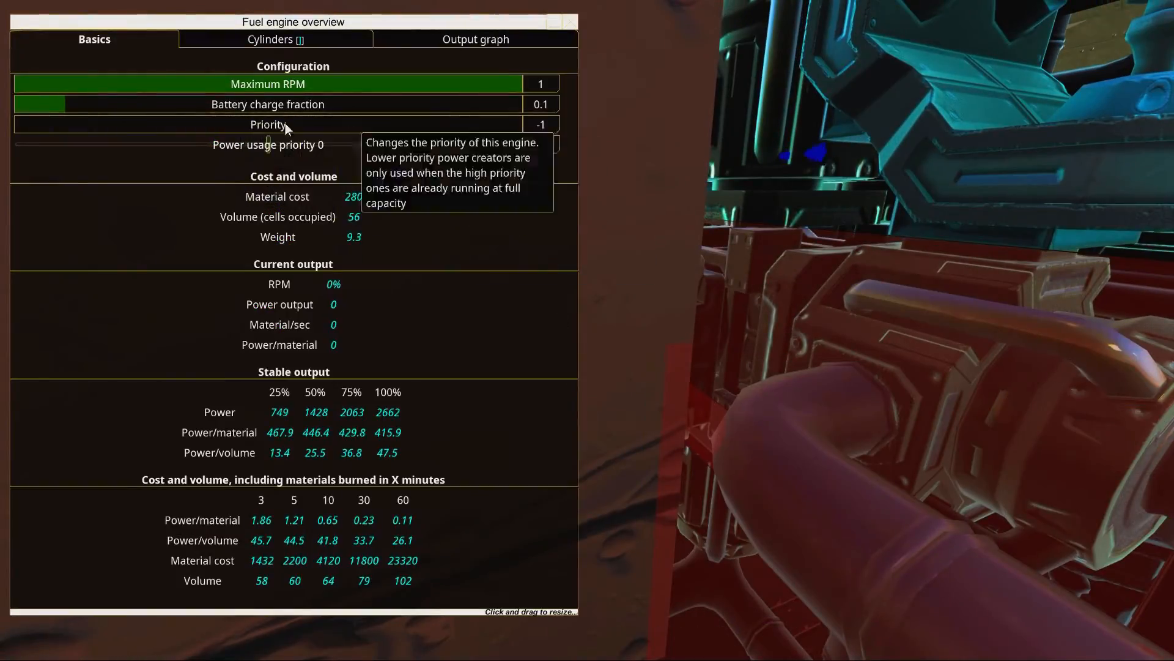
{"action": "mouse_move", "coordinate": [571, 22]}
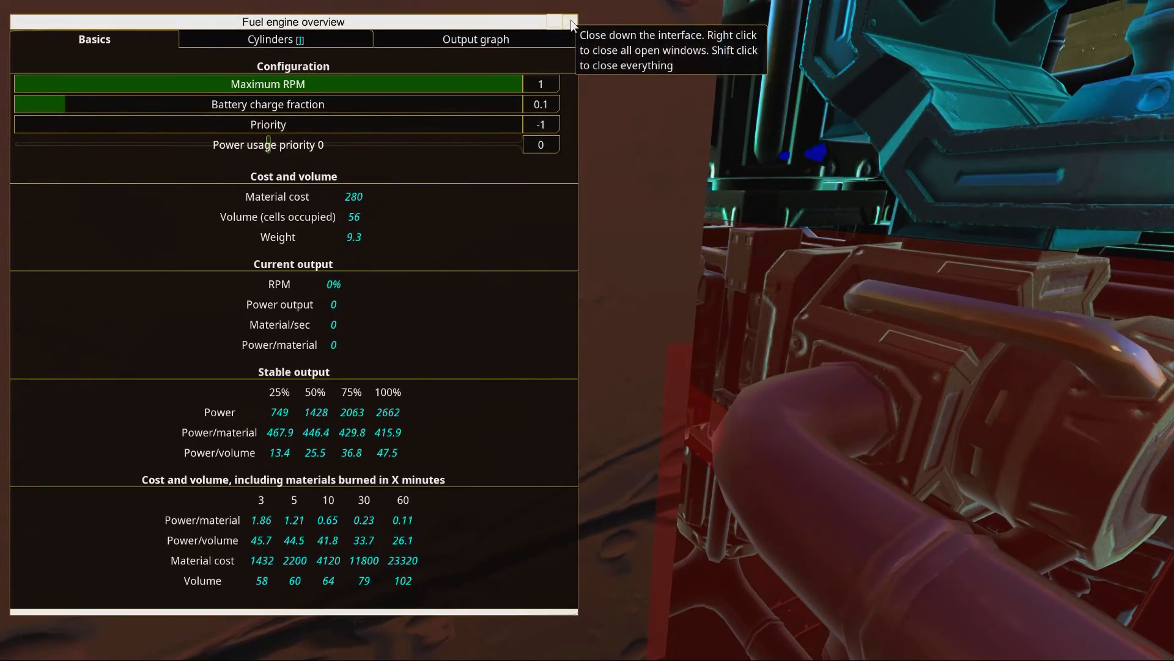
Close the fuel engine overview after confirming priority -1 and battery fraction 0.1.
{"action": "left_click", "coordinate": [569, 22]}
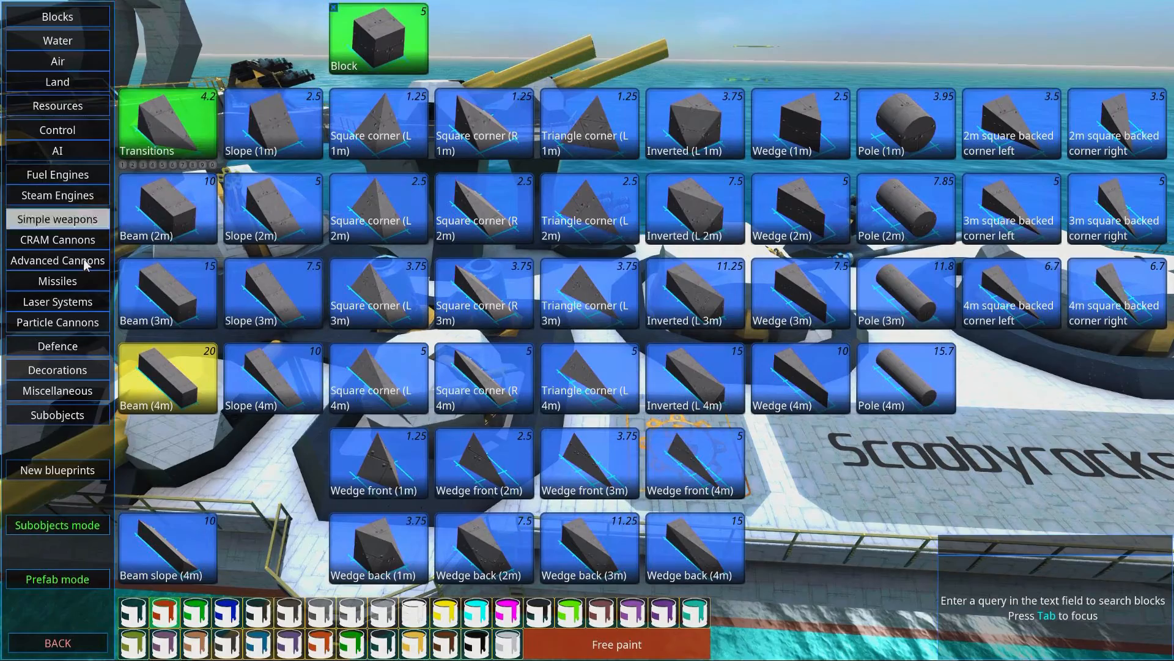
Bring up the battlecruiser's construct information window.
{"action": "left_click", "coordinate": [57, 105]}
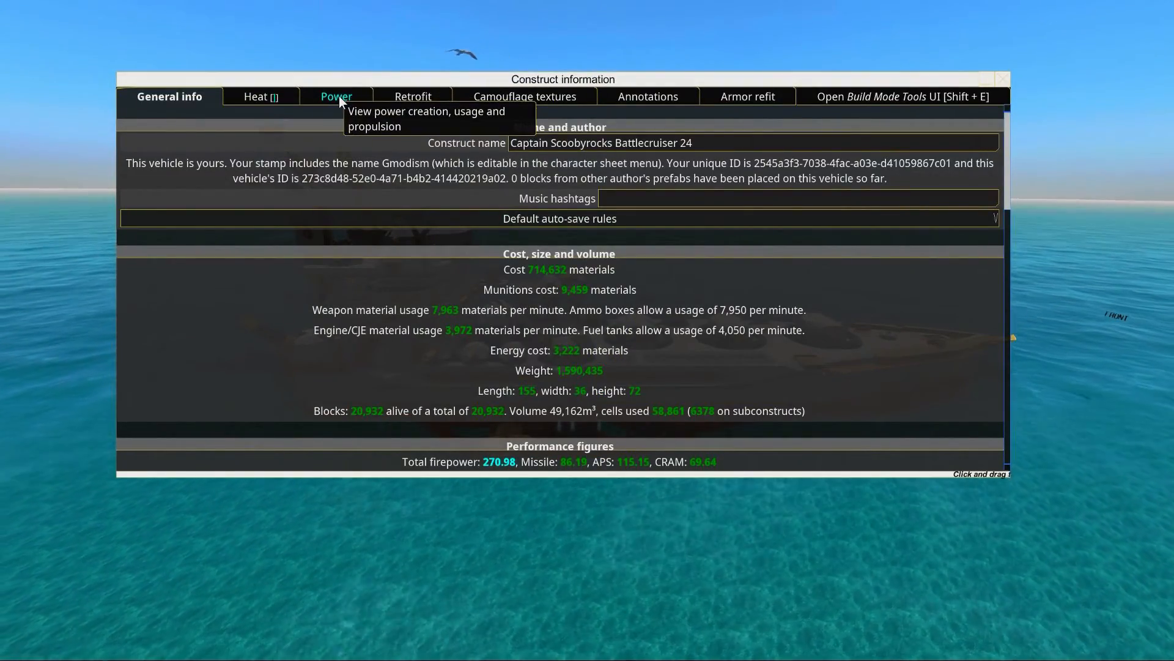
View the Power tab's creators and users, locating the decoys listed at priority -50.
{"action": "left_click", "coordinate": [330, 95]}
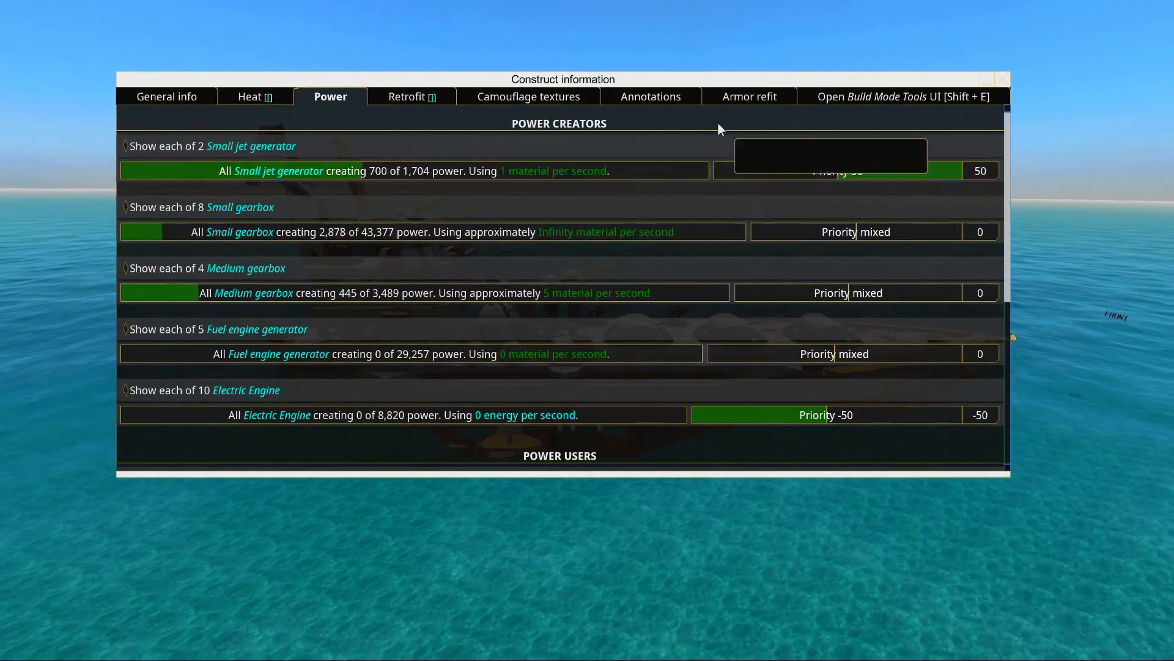
{"action": "scroll", "scroll_direction": "down", "scroll_amount": 3}
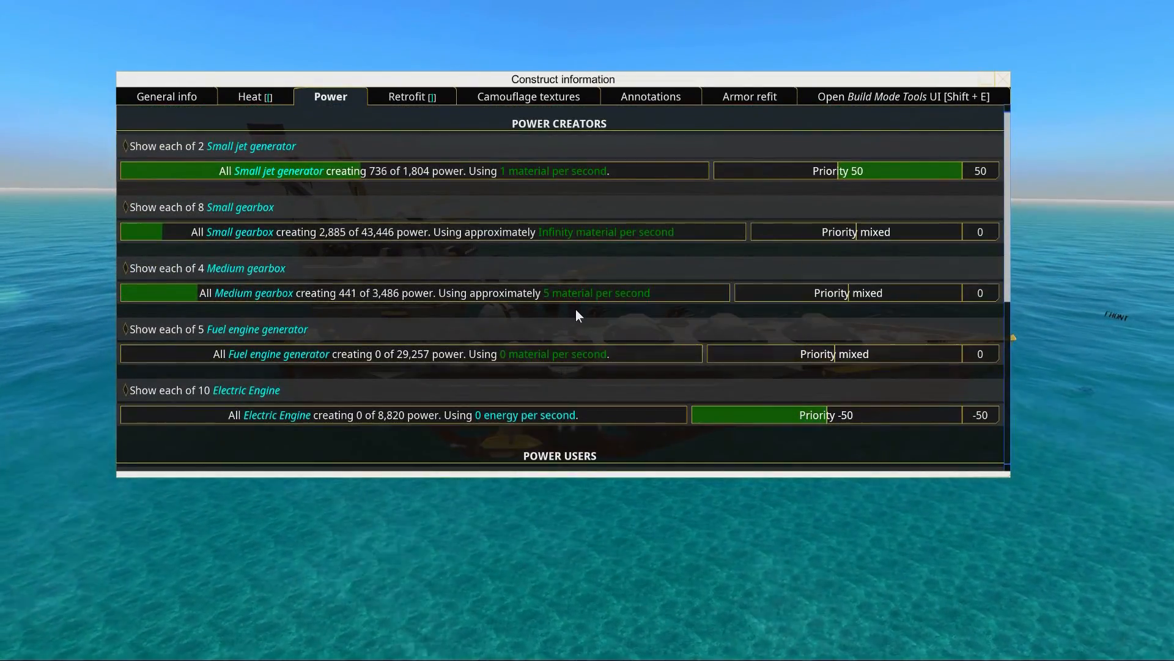
{"action": "mouse_move", "coordinate": [637, 312]}
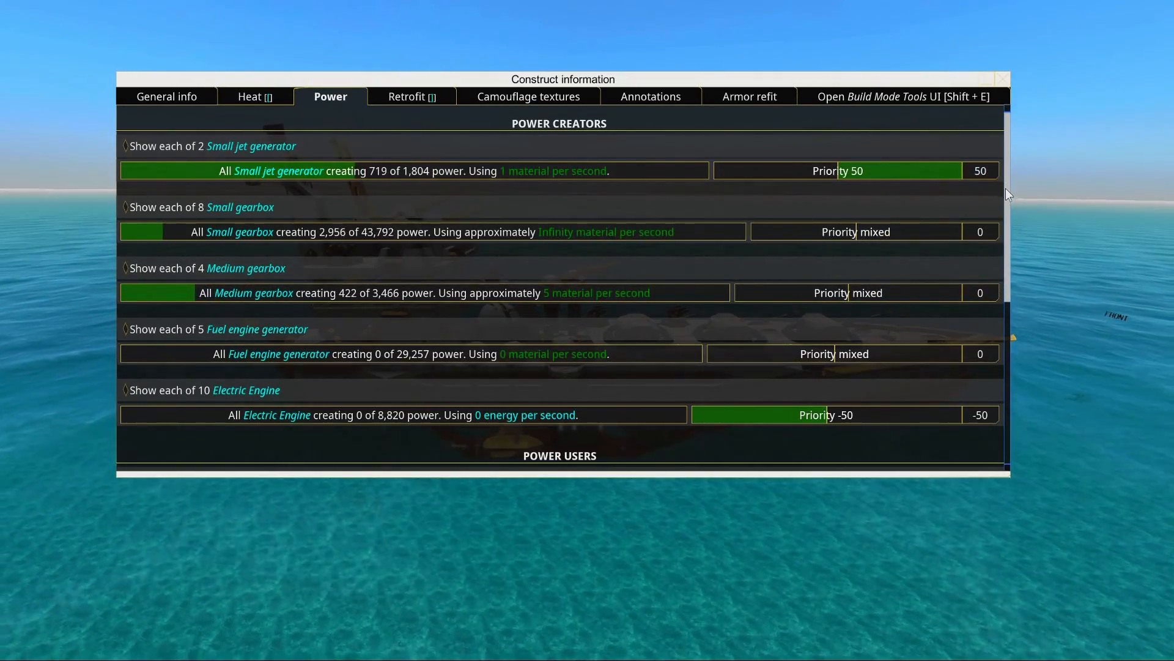
{"action": "scroll", "scroll_direction": "down", "scroll_amount": 3}
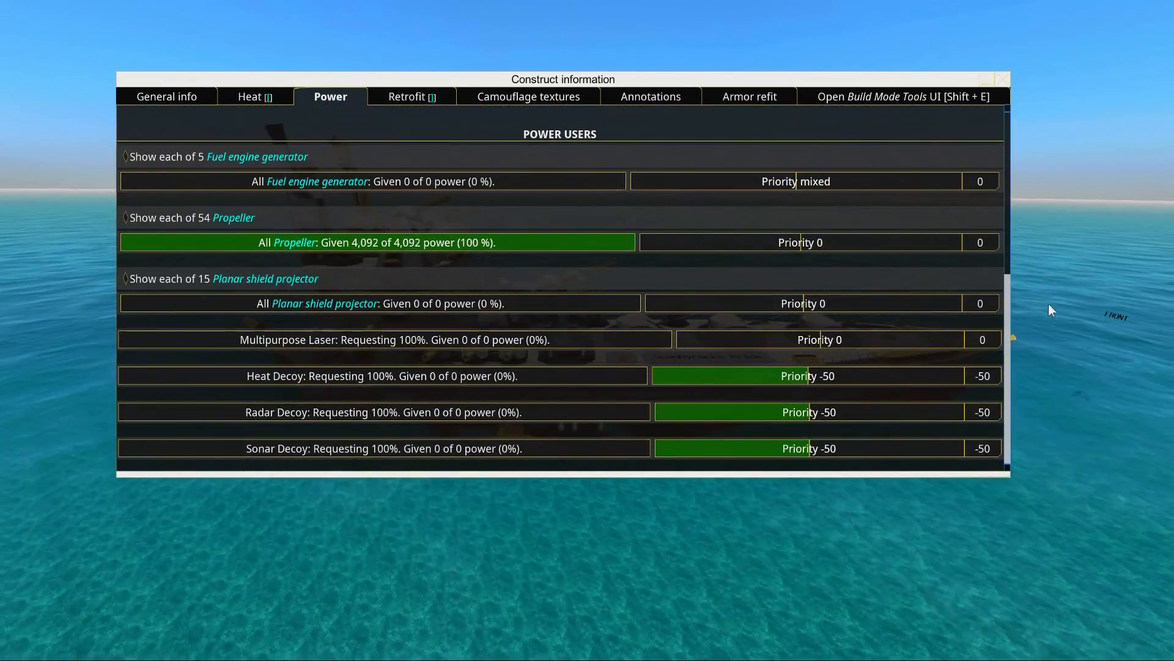
{"action": "scroll", "scroll_direction": "up", "scroll_amount": 3}
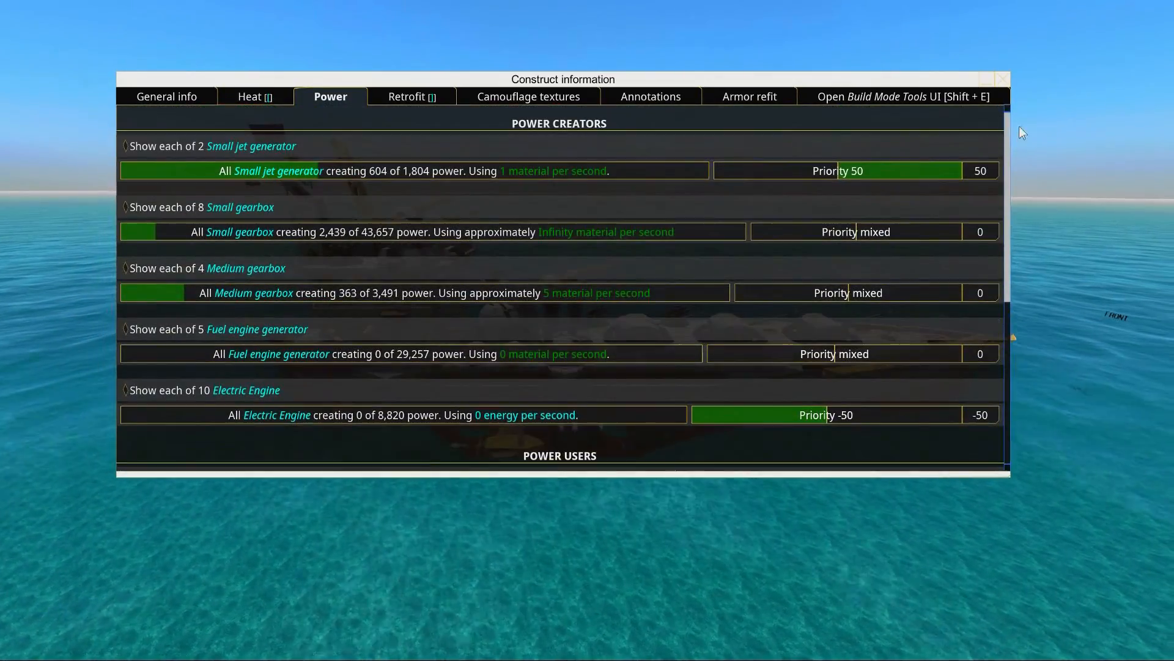
{"action": "scroll", "scroll_direction": "down", "scroll_amount": 3}
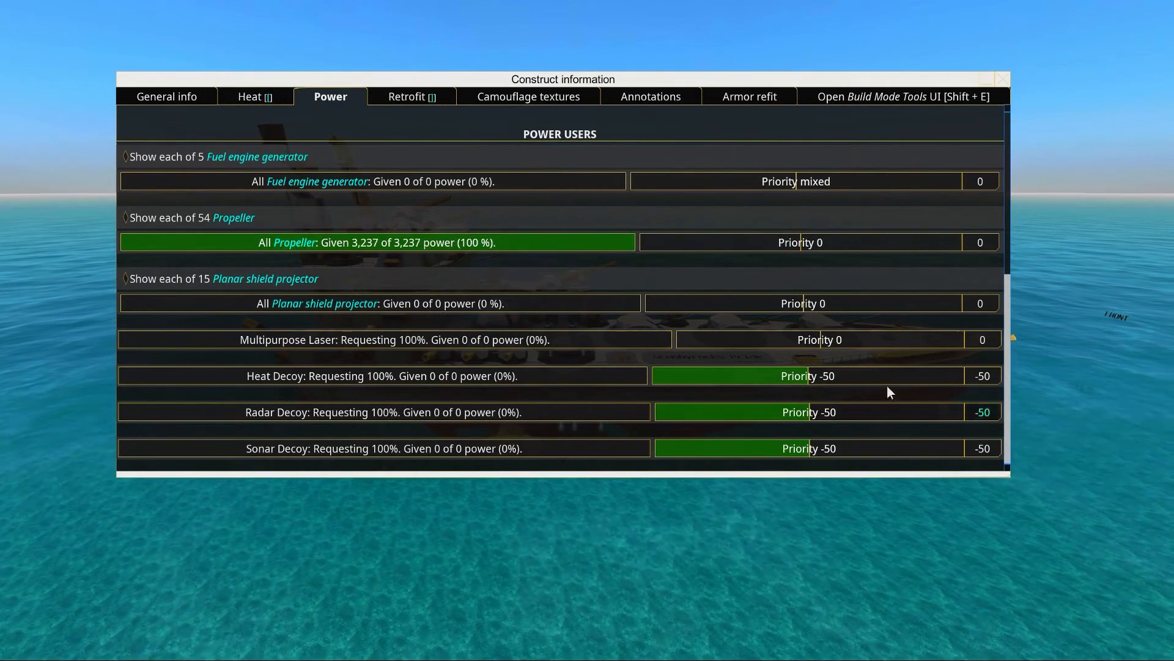
{"action": "mouse_move", "coordinate": [553, 143]}
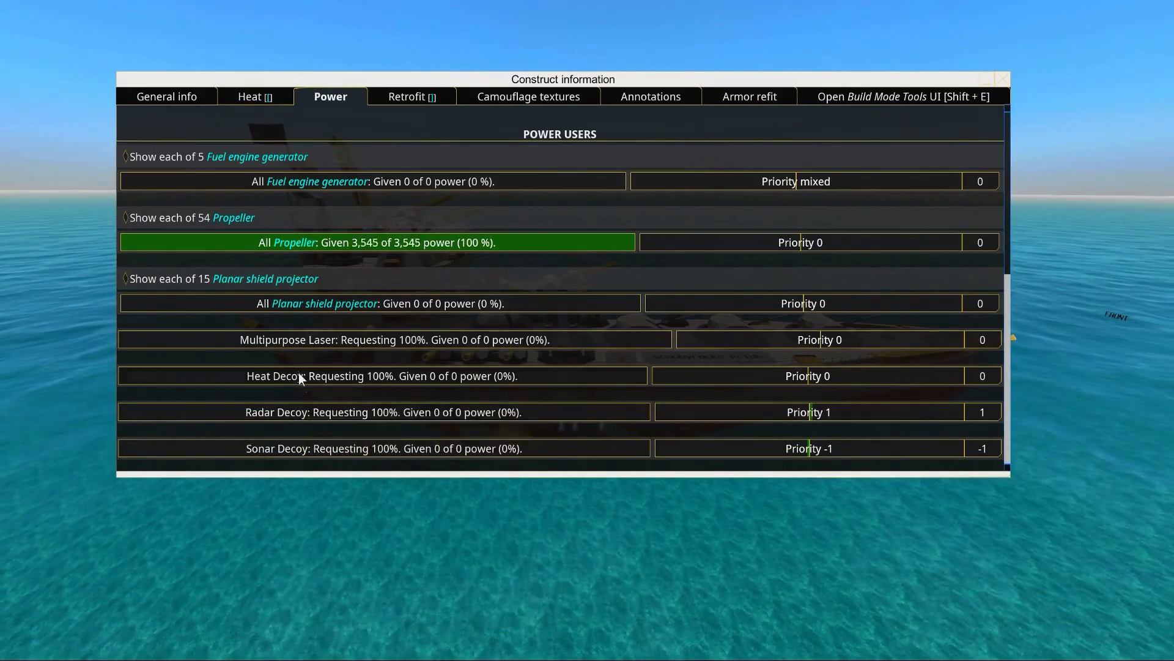
{"action": "mouse_move", "coordinate": [710, 375]}
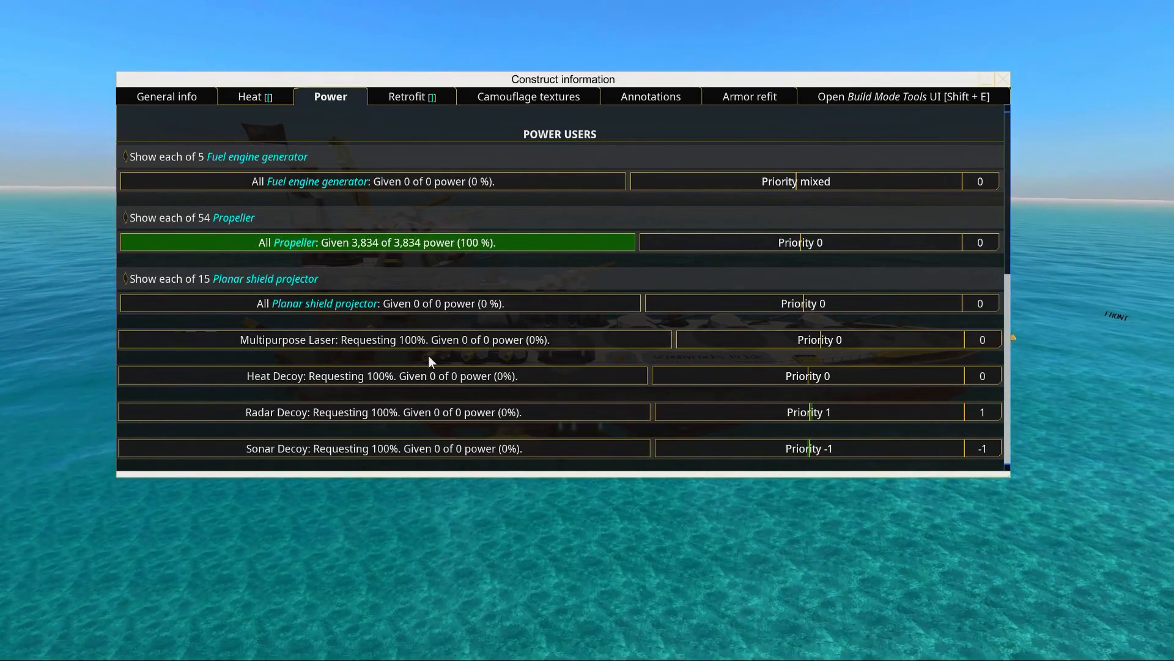
{"action": "mouse_move", "coordinate": [672, 381]}
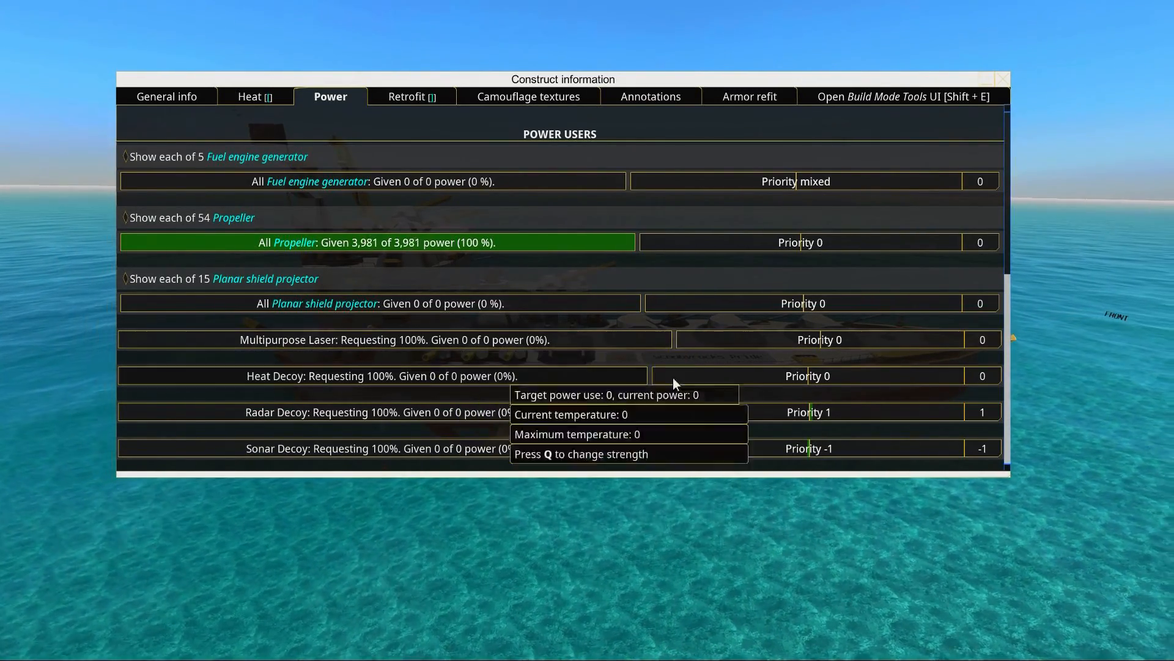
{"action": "mouse_move", "coordinate": [749, 457]}
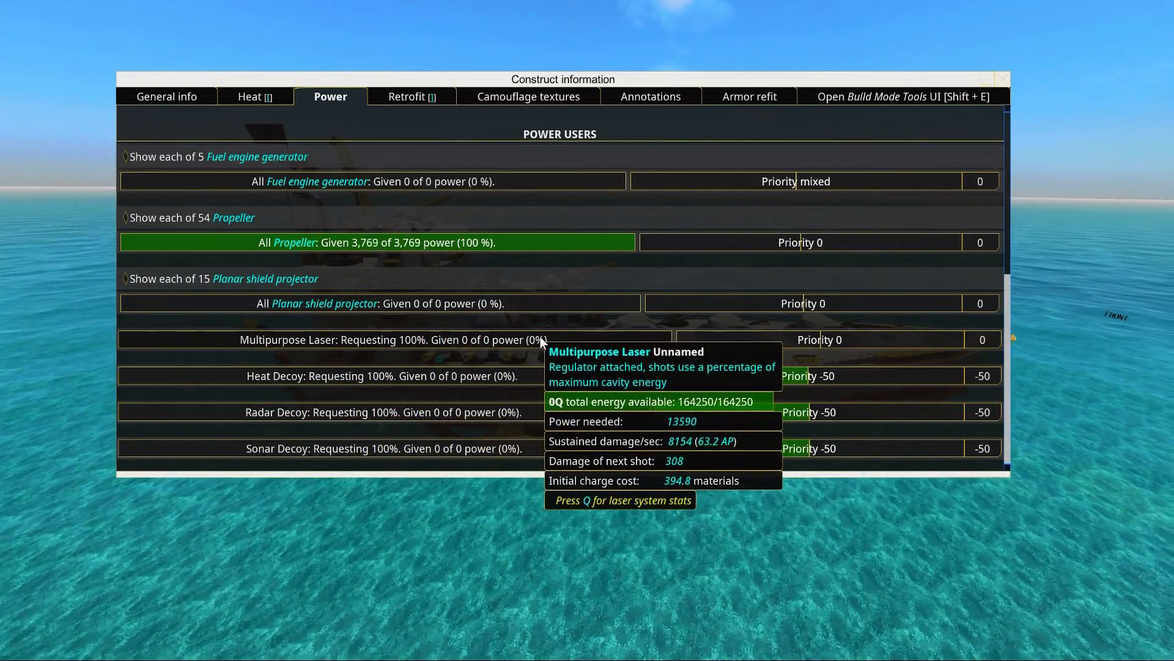
{"action": "mouse_move", "coordinate": [690, 350]}
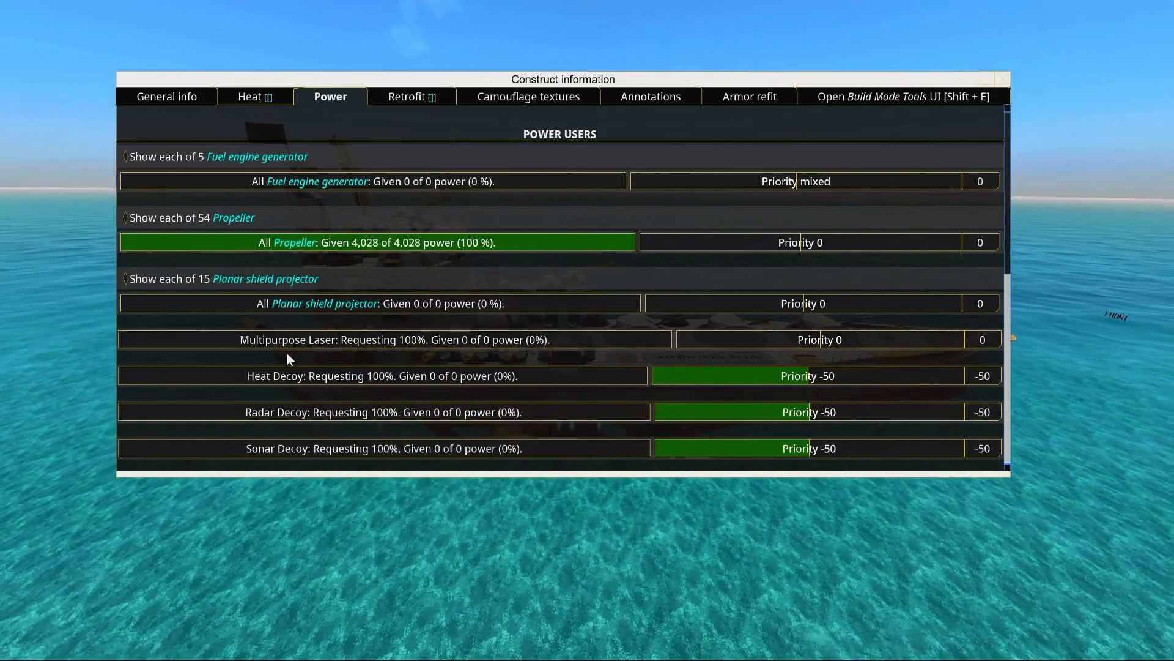
{"action": "mouse_move", "coordinate": [819, 339]}
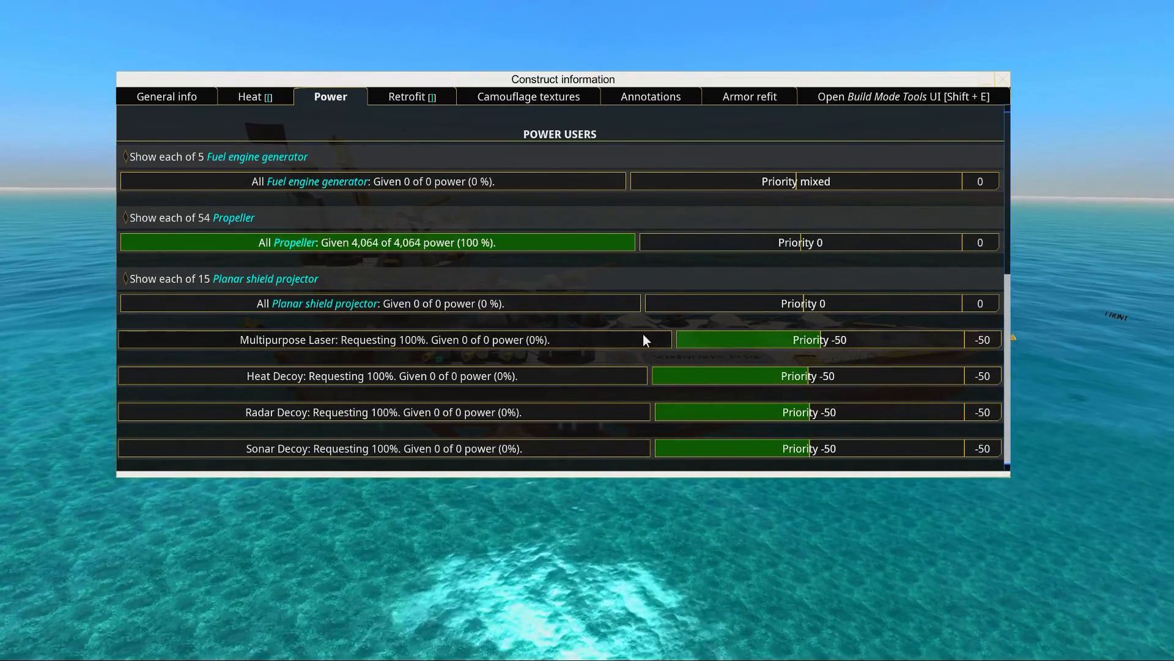
{"action": "mouse_move", "coordinate": [745, 240]}
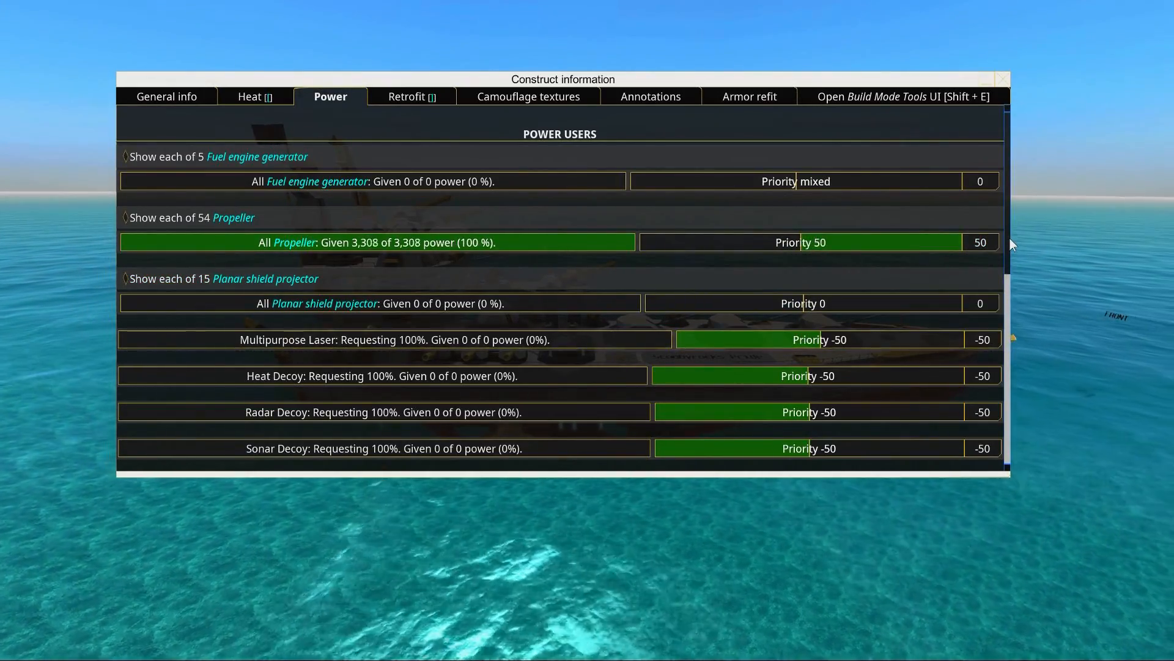
{"action": "mouse_move", "coordinate": [812, 246]}
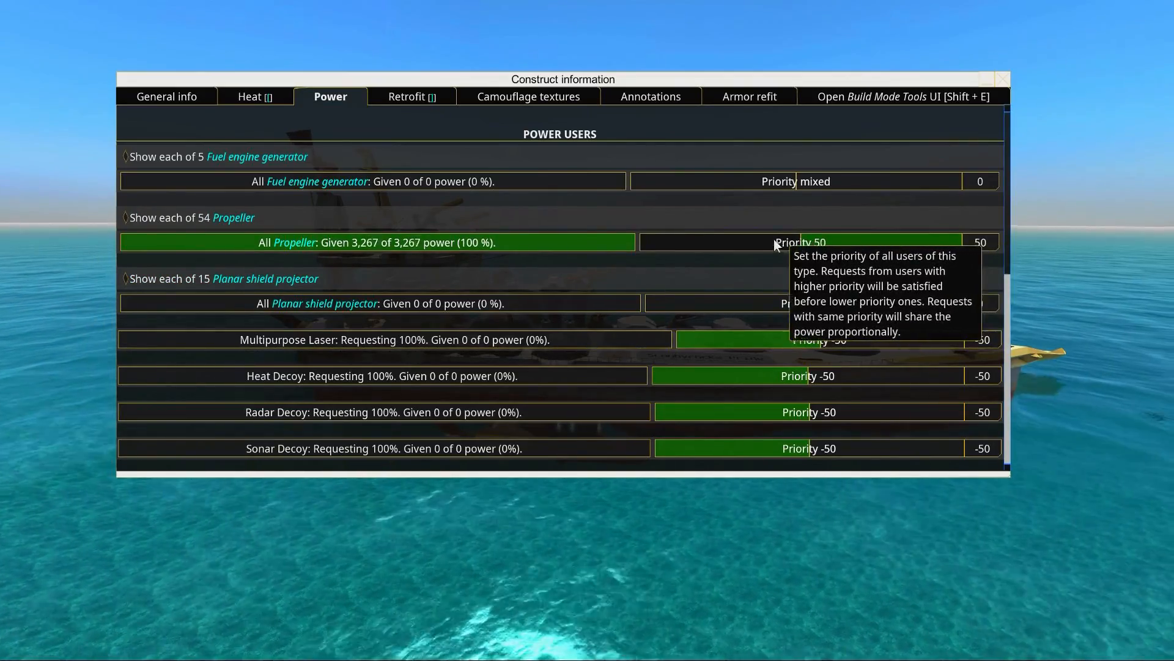
List all 54 propellers individually to confirm each reads priority 50.
{"action": "left_click", "coordinate": [126, 217]}
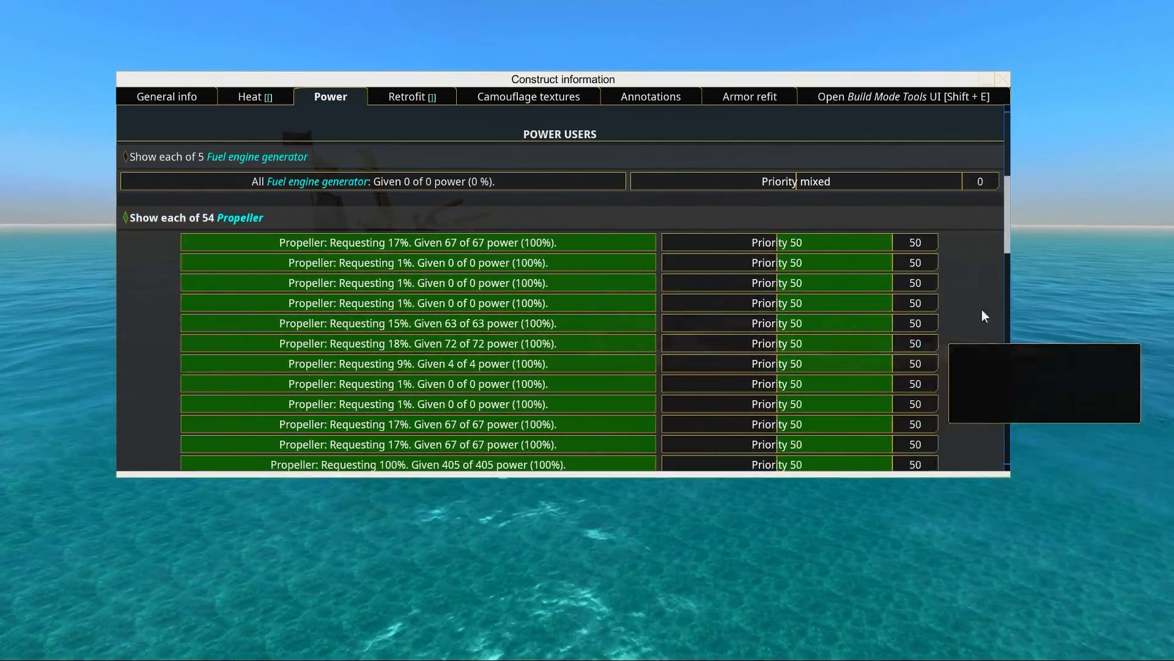
{"action": "scroll", "scroll_direction": "down", "scroll_amount": 3}
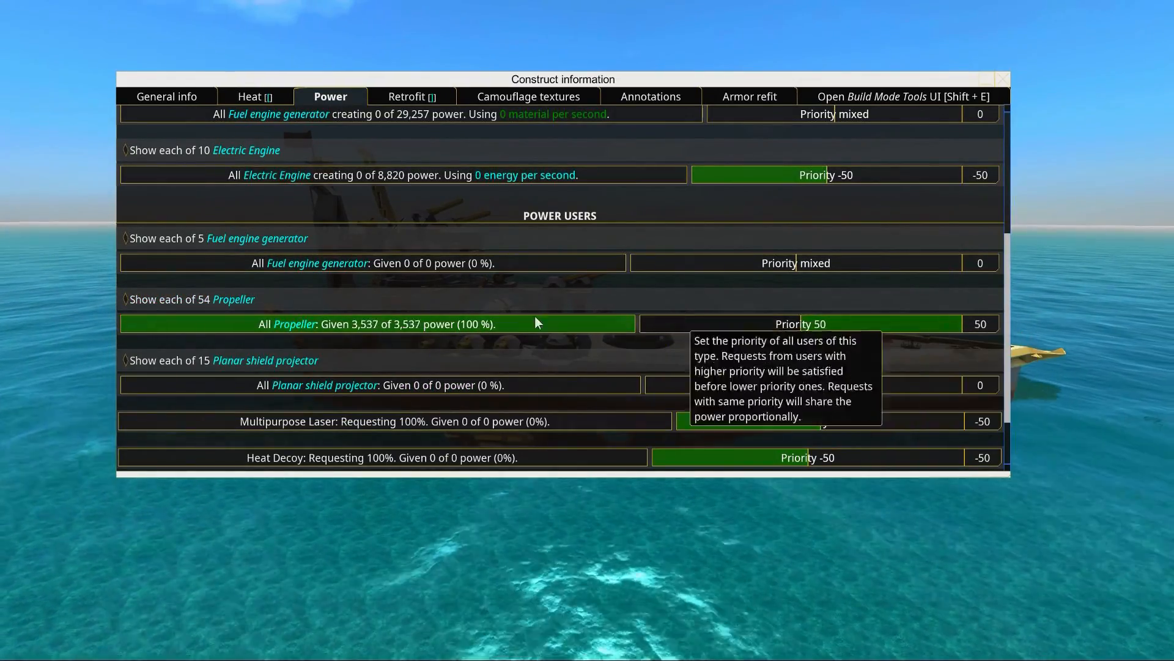
{"action": "mouse_move", "coordinate": [1010, 285]}
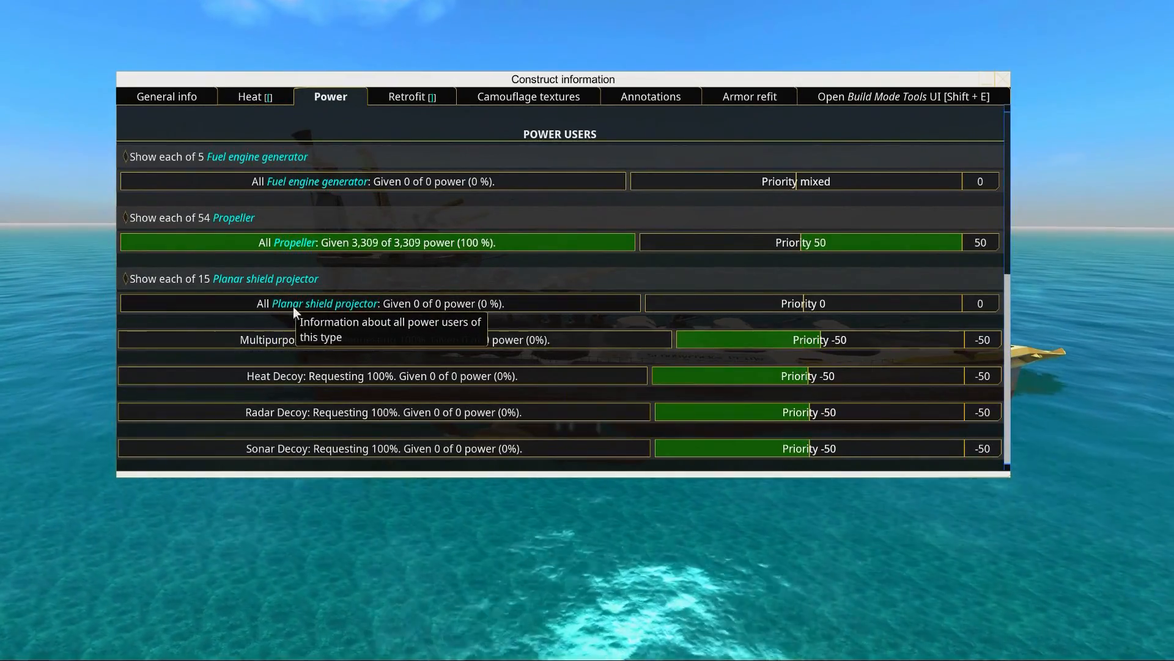
{"action": "mouse_move", "coordinate": [564, 322]}
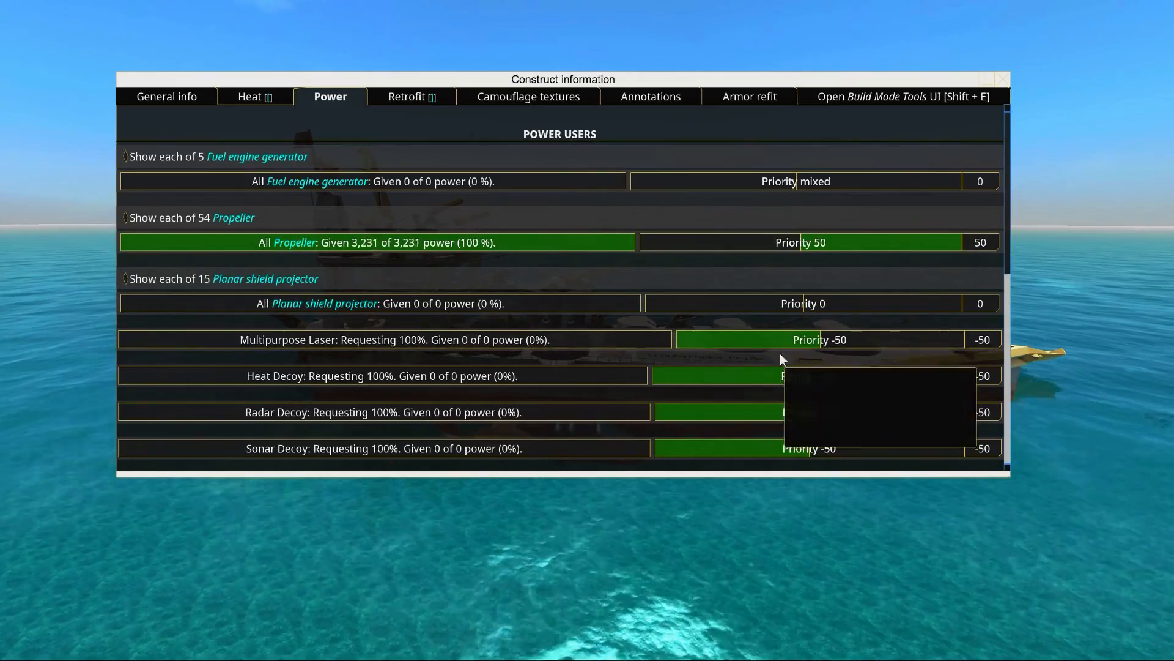
{"action": "mouse_move", "coordinate": [712, 412]}
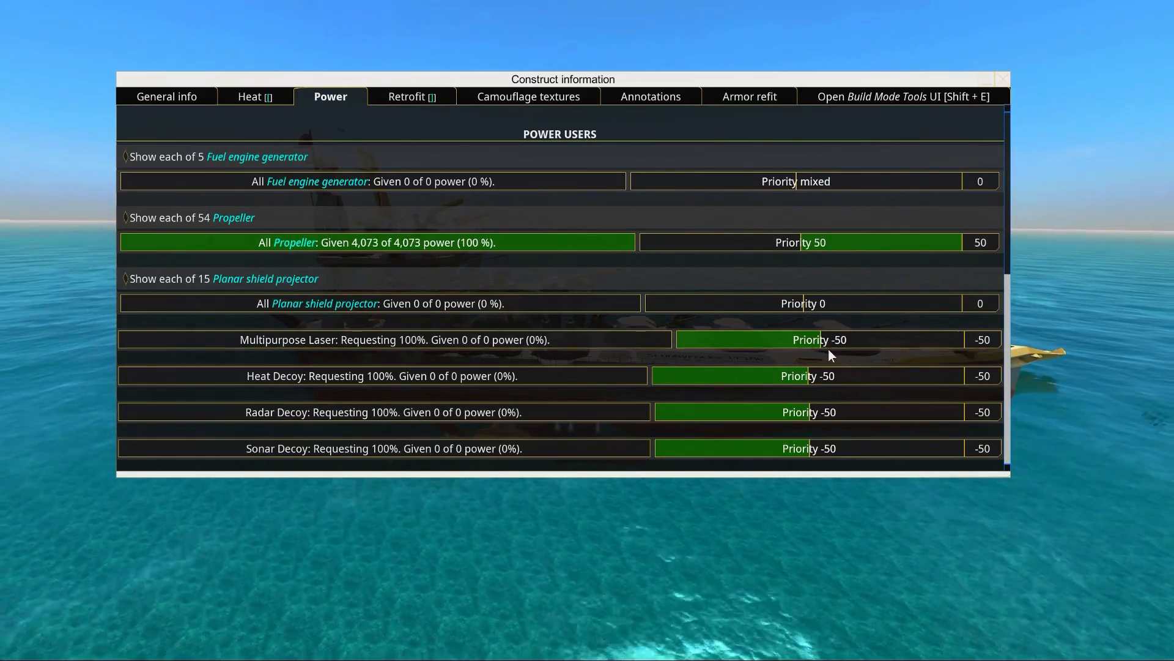
{"action": "mouse_move", "coordinate": [793, 343]}
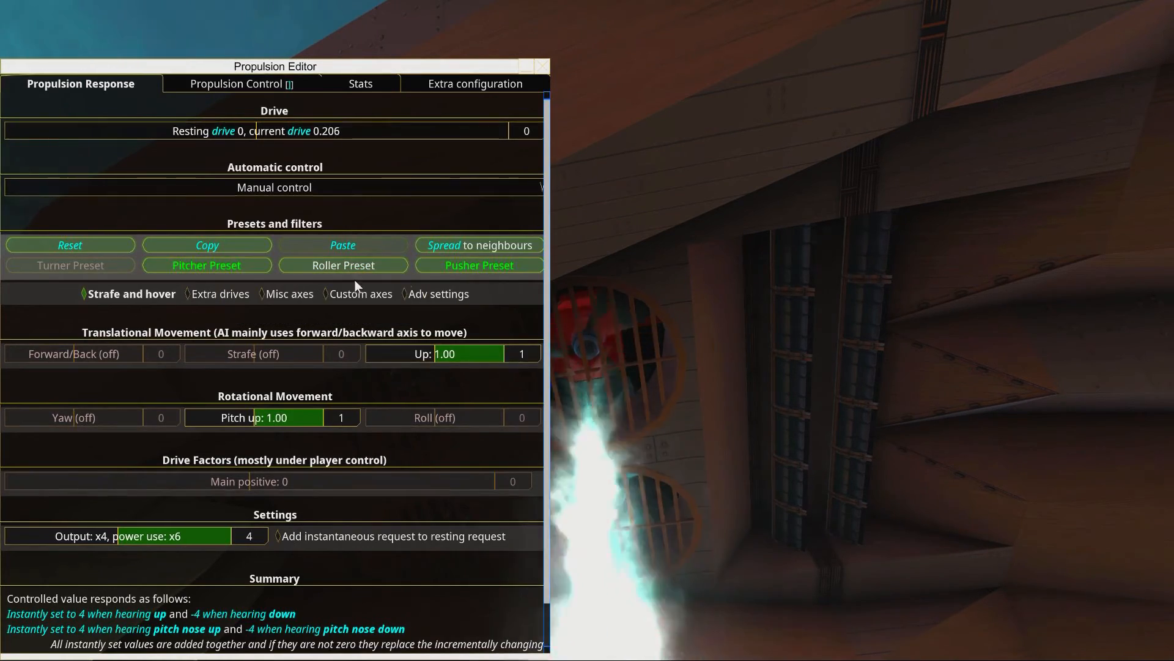
Review the propeller's control bindings and extra configuration, then its response settings.
{"action": "left_click", "coordinate": [241, 83]}
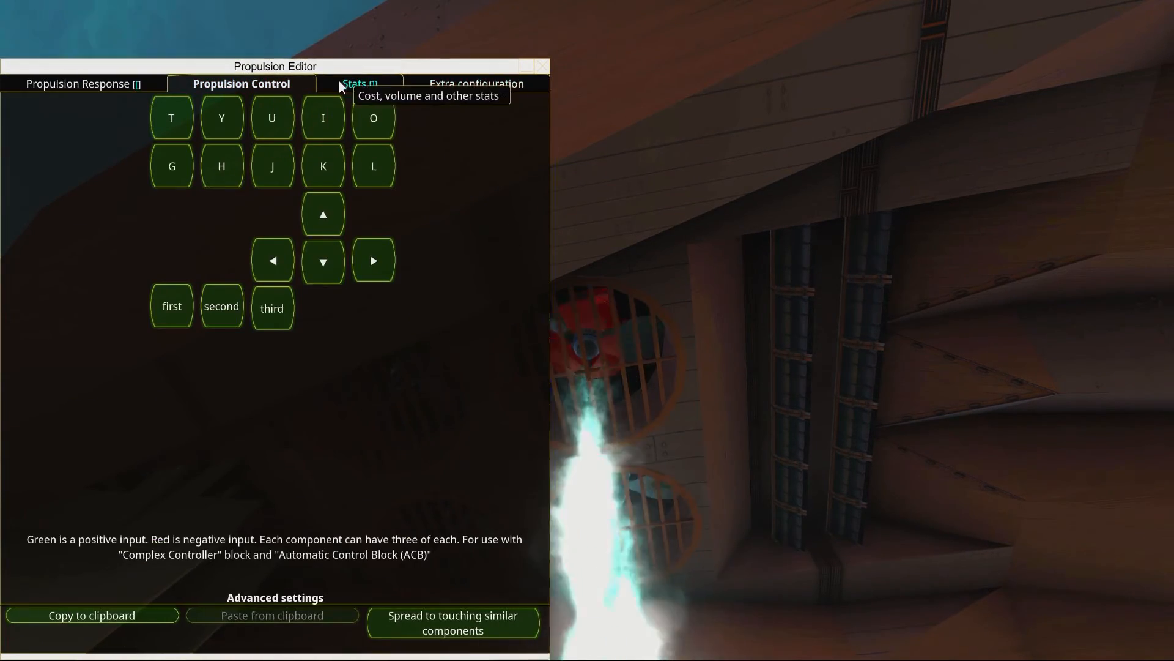
{"action": "left_click", "coordinate": [475, 83]}
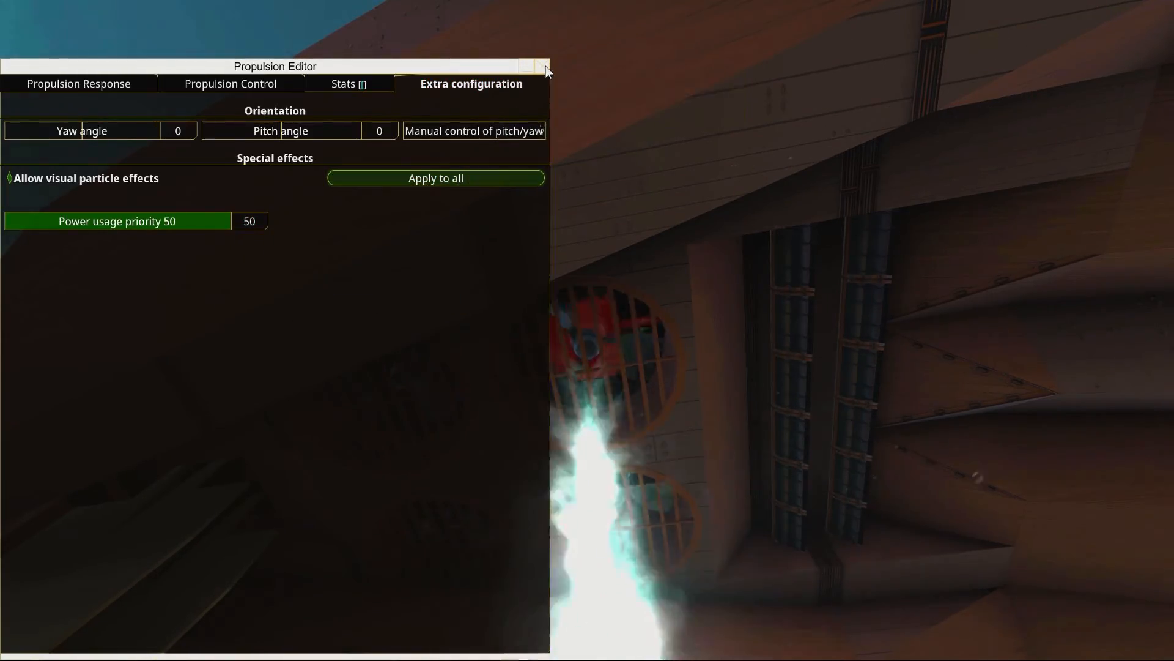
{"action": "left_click", "coordinate": [78, 83]}
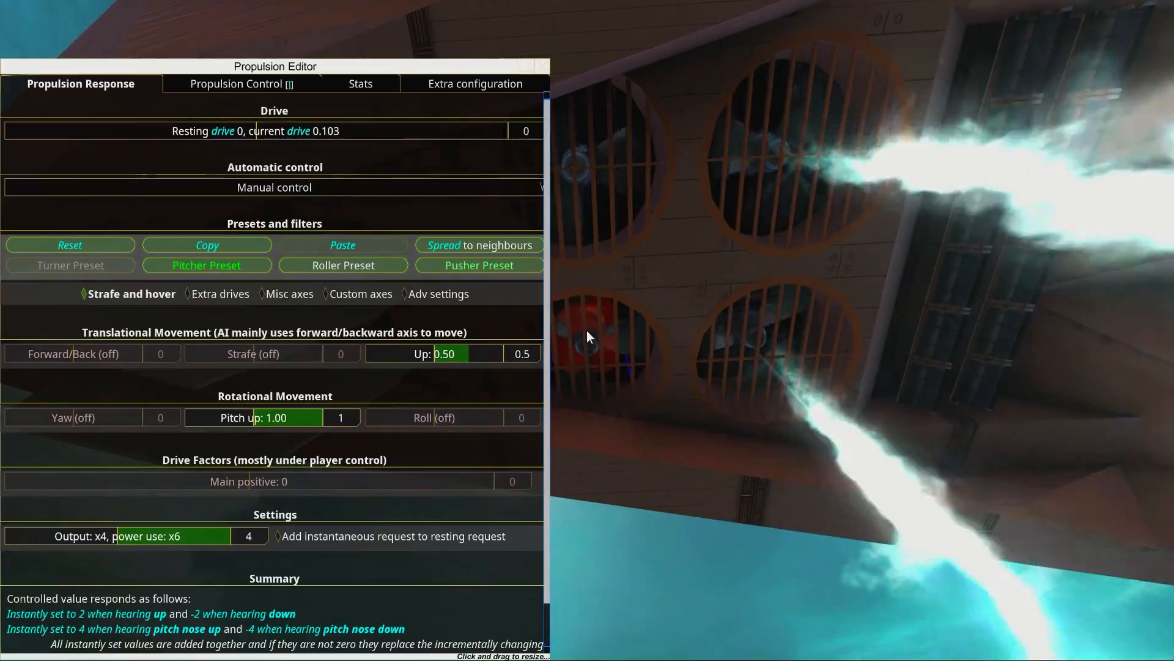
{"action": "mouse_move", "coordinate": [240, 269]}
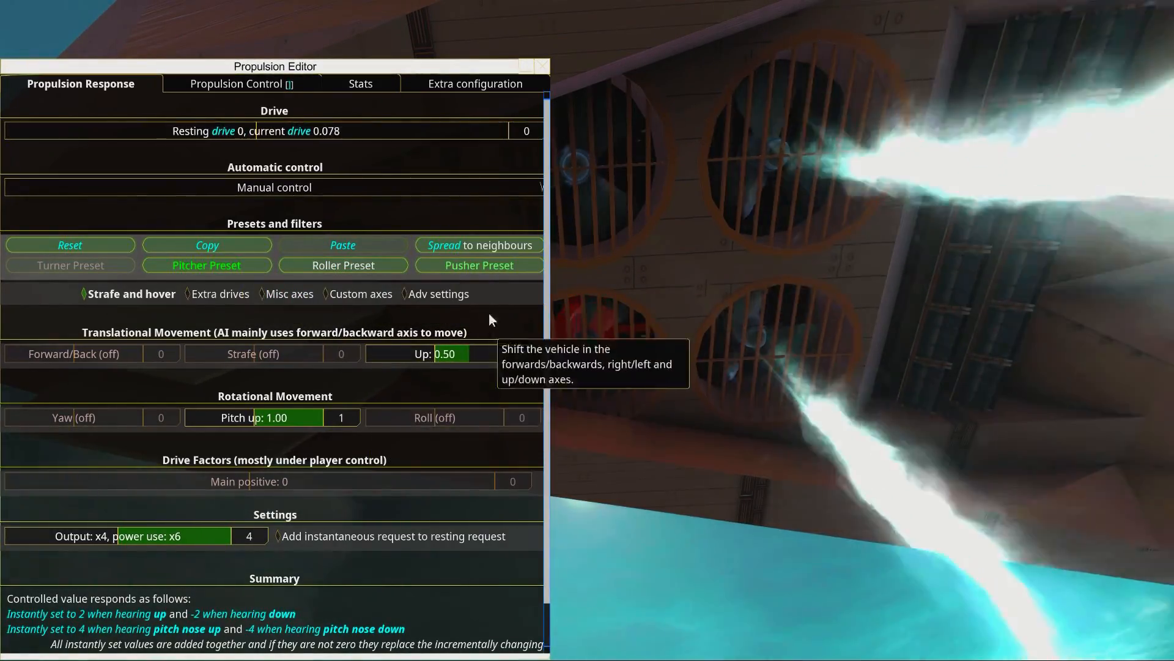
{"action": "mouse_move", "coordinate": [475, 84]}
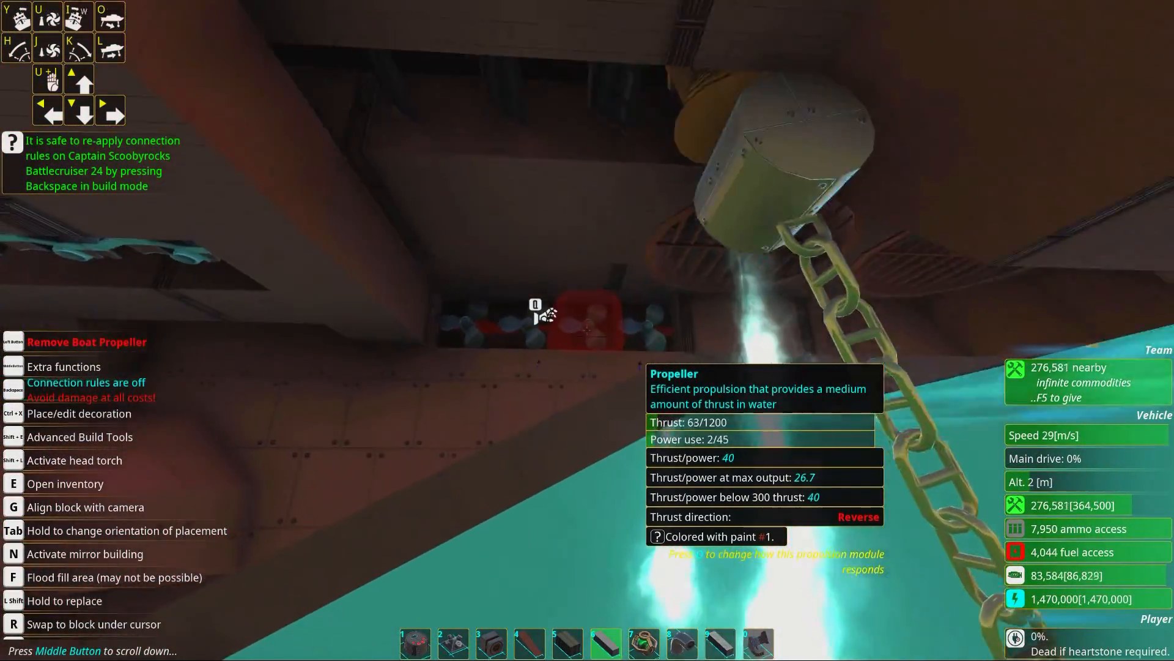
Inspect a yaw-left turner propeller showing priority 50, then select the yaw-right one.
{"action": "key", "text": "q"}
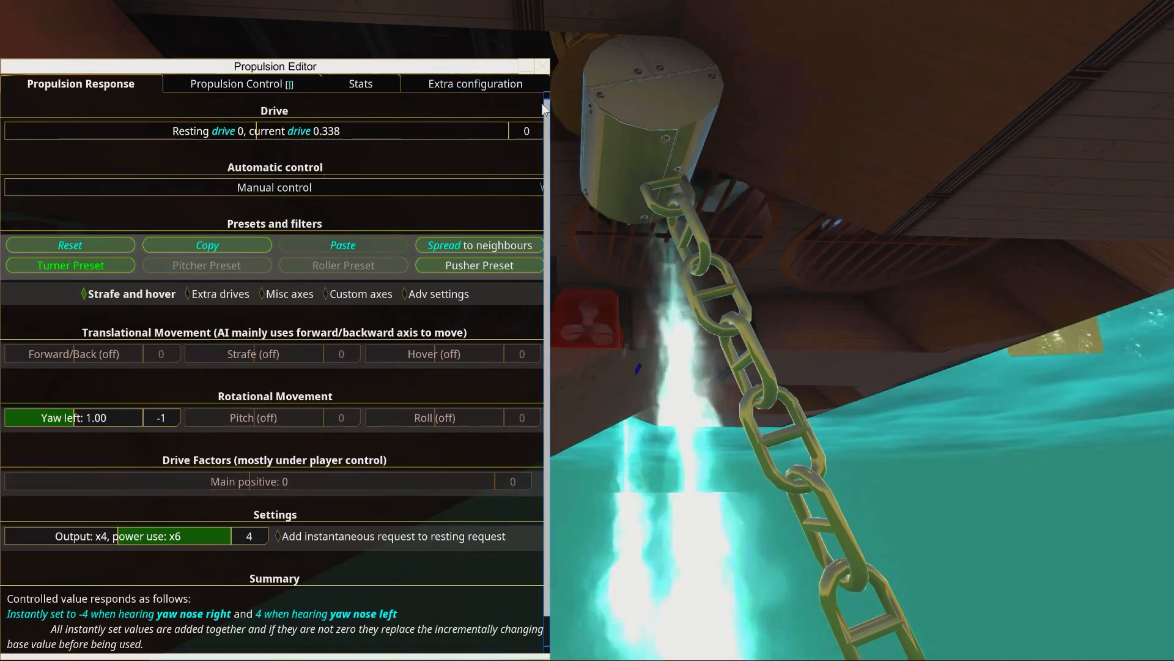
{"action": "left_click", "coordinate": [474, 83]}
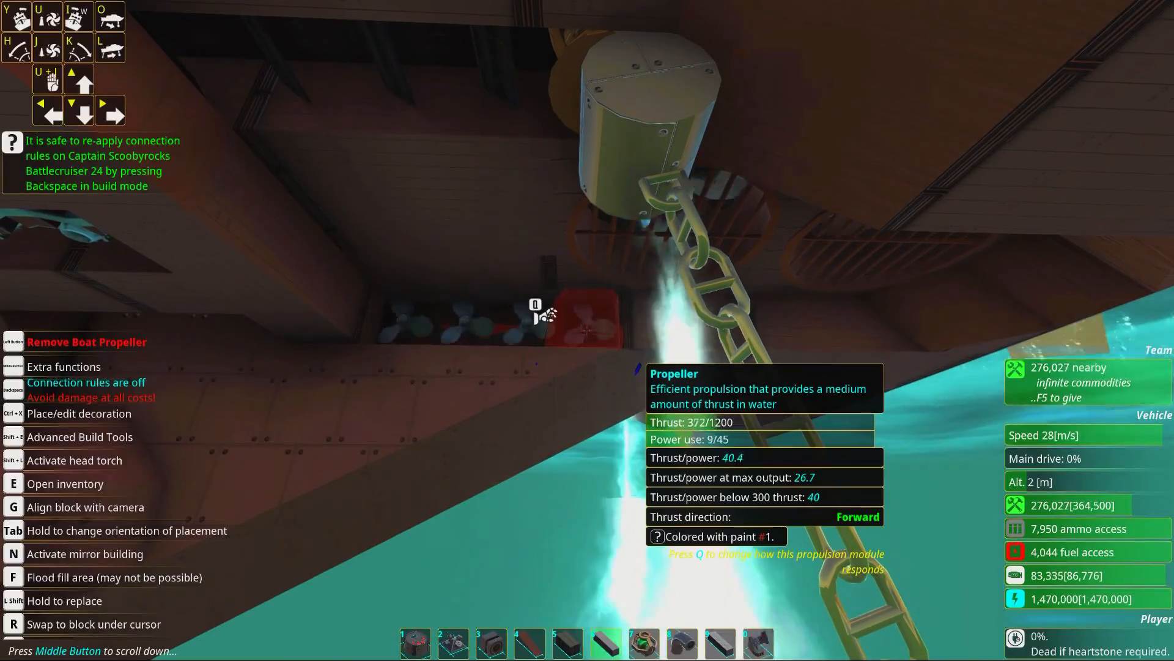
{"action": "key", "text": "q"}
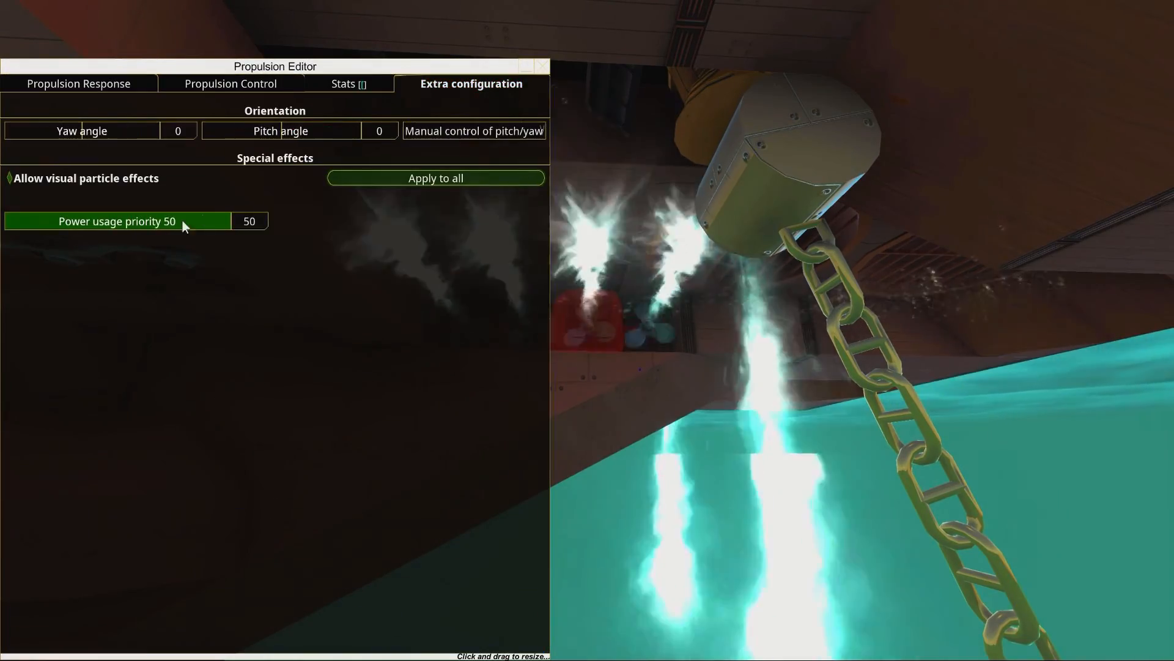
Set the yaw-right turner propeller's individual power usage priority to -50 in Extra configuration.
{"action": "left_click", "coordinate": [543, 66]}
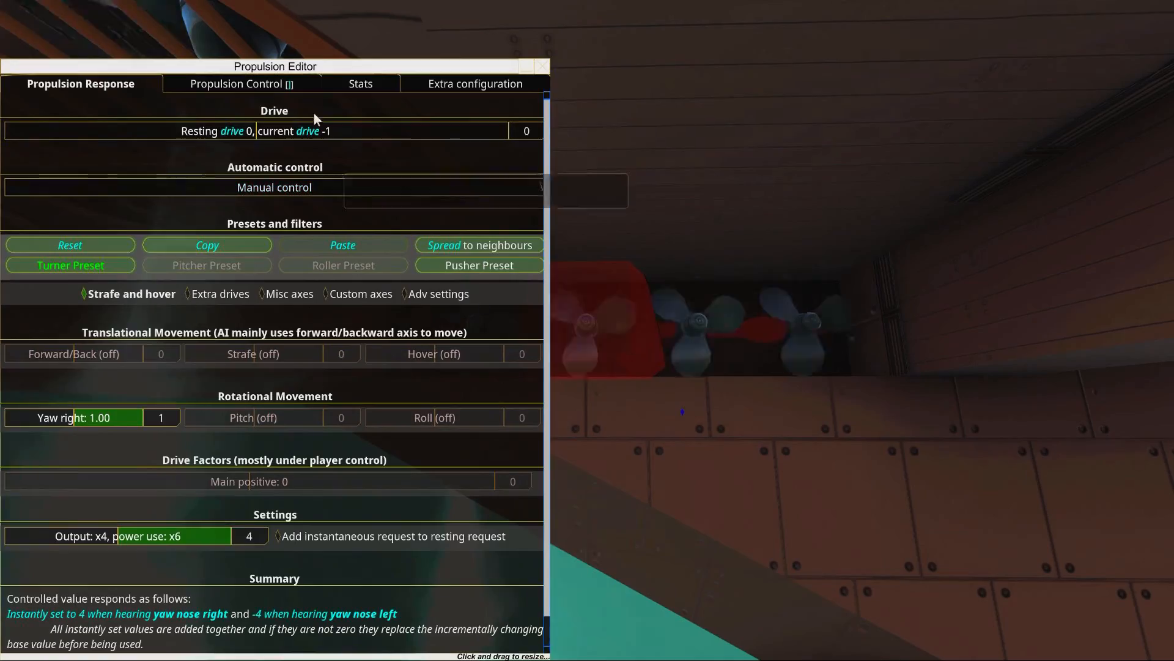
{"action": "left_click", "coordinate": [475, 83]}
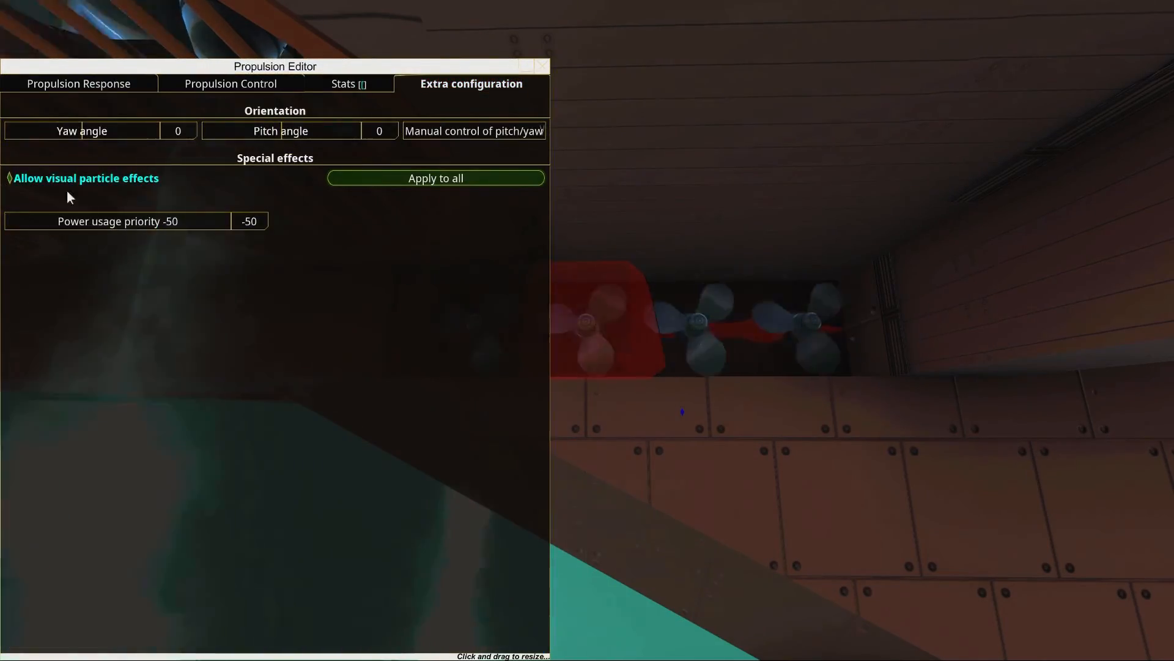
{"action": "left_click", "coordinate": [78, 83]}
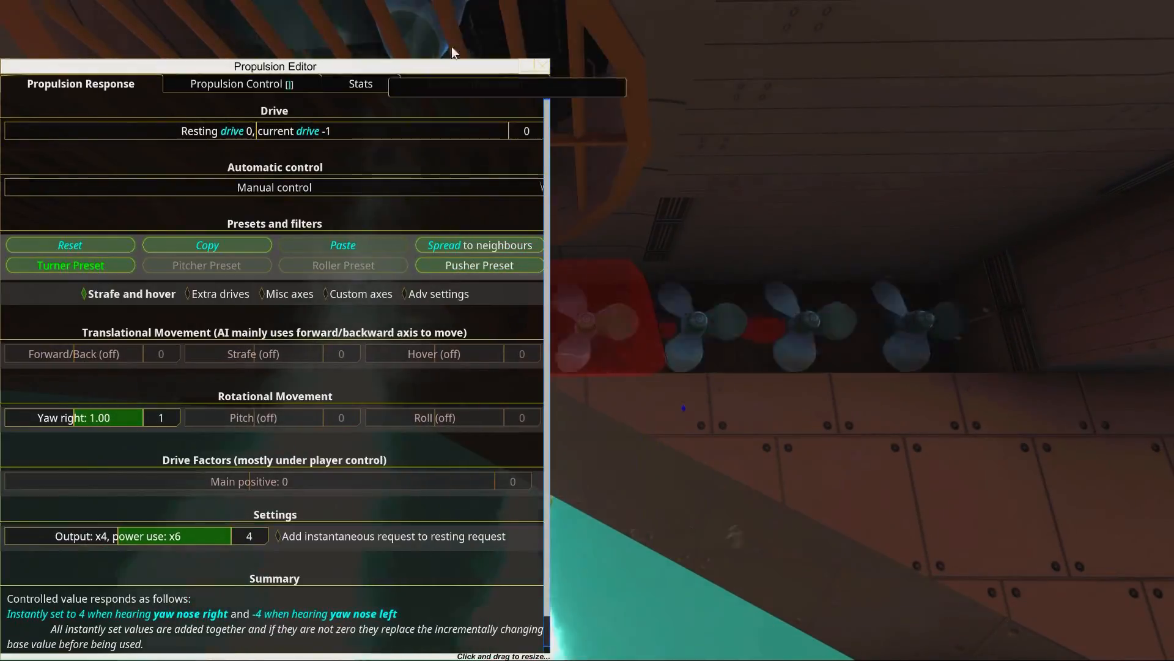
{"action": "left_click", "coordinate": [471, 83]}
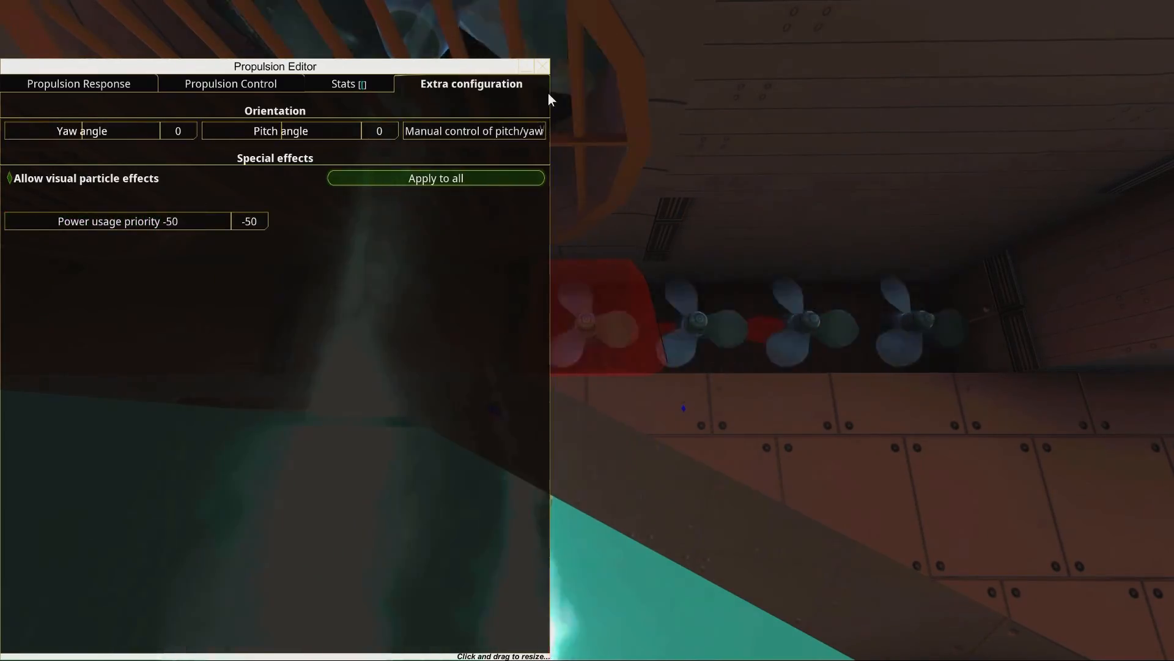